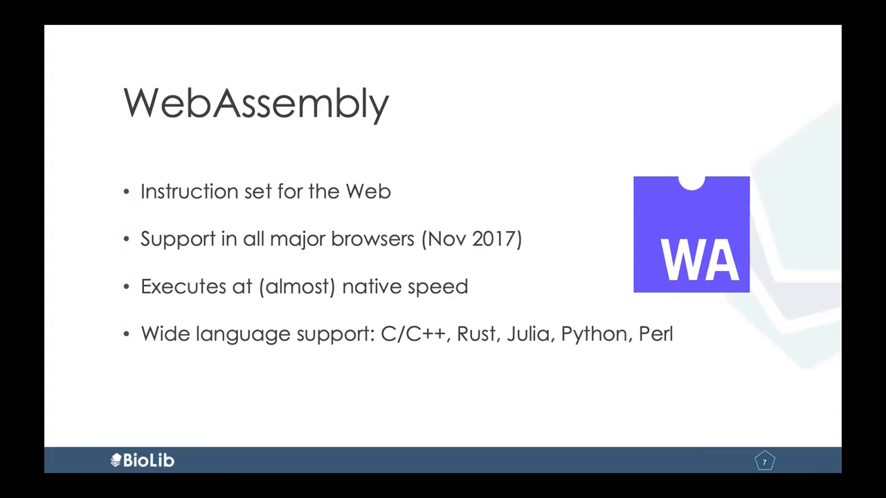
Advance the slideshow to slide 8, Samtools stats running in WebAssembly
{"action": "key", "text": "Right"}
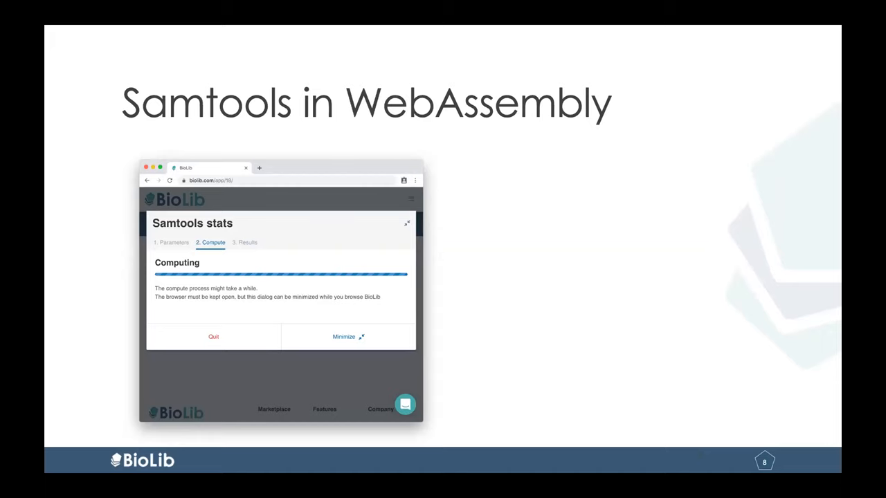
Show slide 9's samtools stats benchmark: 6.14s native versus 10.83s in WebAssembly
{"action": "key", "text": "Right"}
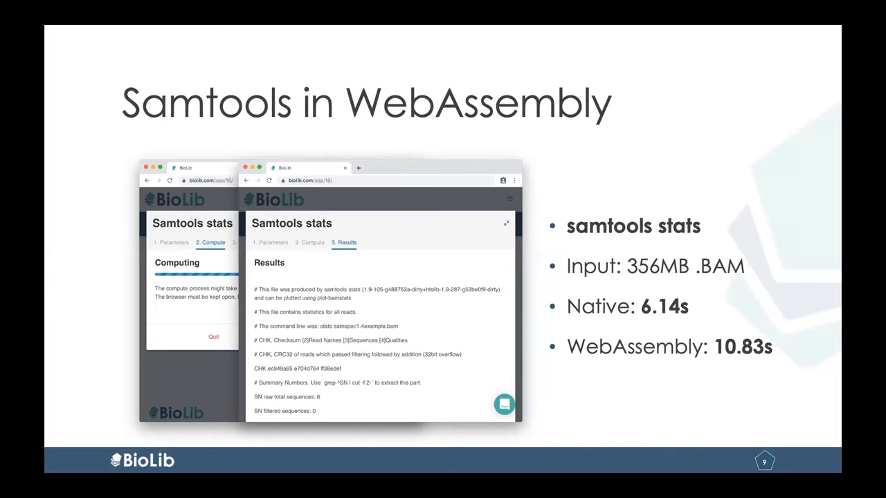
Advance the deck to slide 11, 'BioLib: A WebAssembly platform'
{"action": "key", "text": "right"}
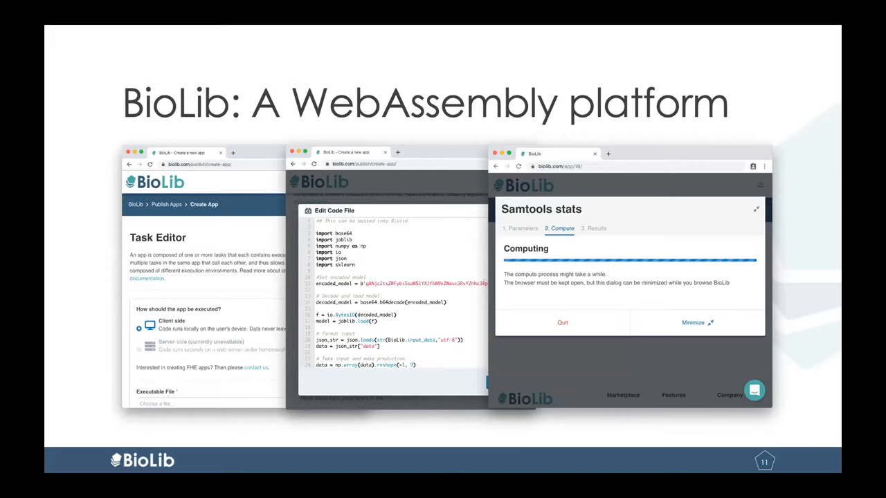
End the slideshow to reveal the draft BioLib app page MyHackathon12312
{"action": "key", "text": "Right"}
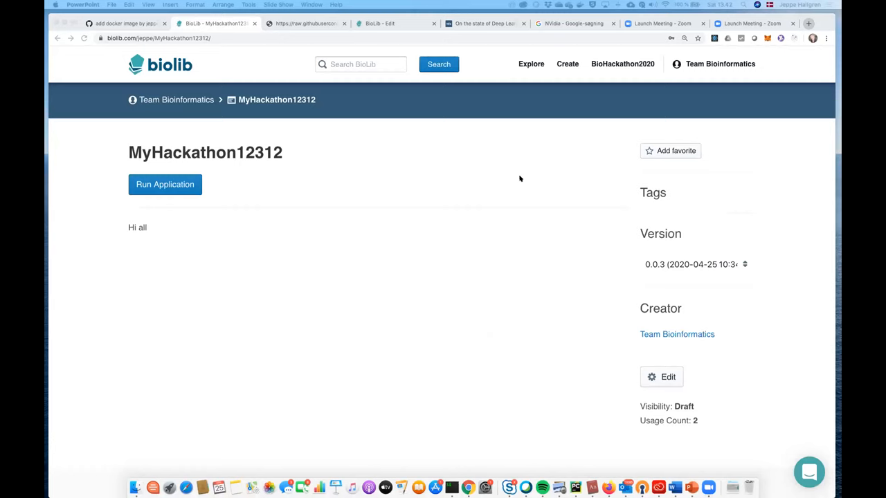
Load link.biolib.com/workshop in a new tab and scroll through the tutorial
{"action": "left_click", "coordinate": [809, 22]}
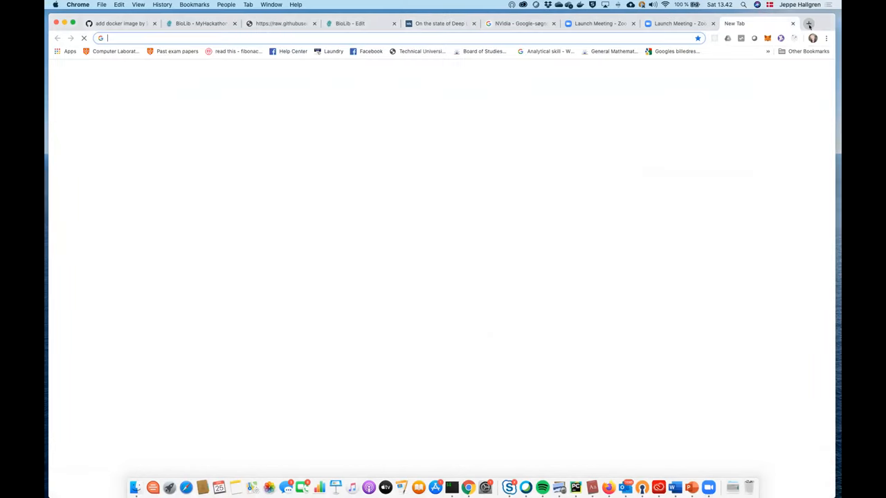
{"action": "type", "text": "link.biolib.com"}
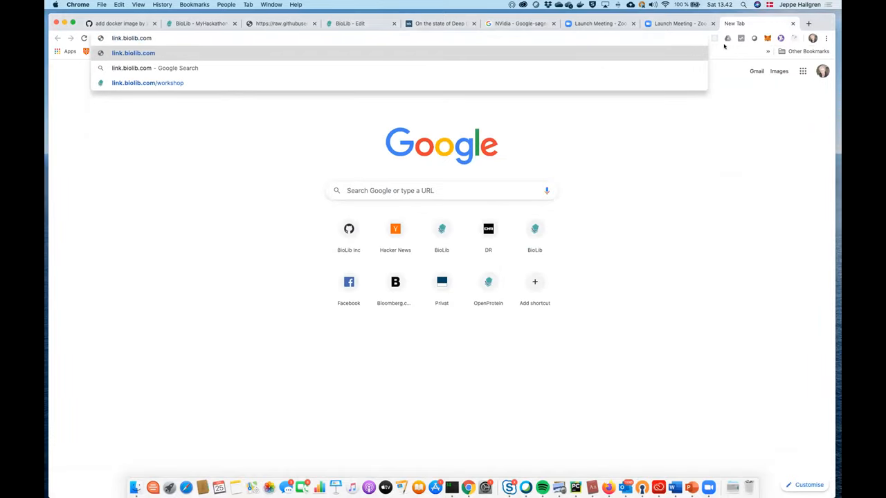
{"action": "type", "text": "/workshop-how-to-publish-algorithms-20191128"}
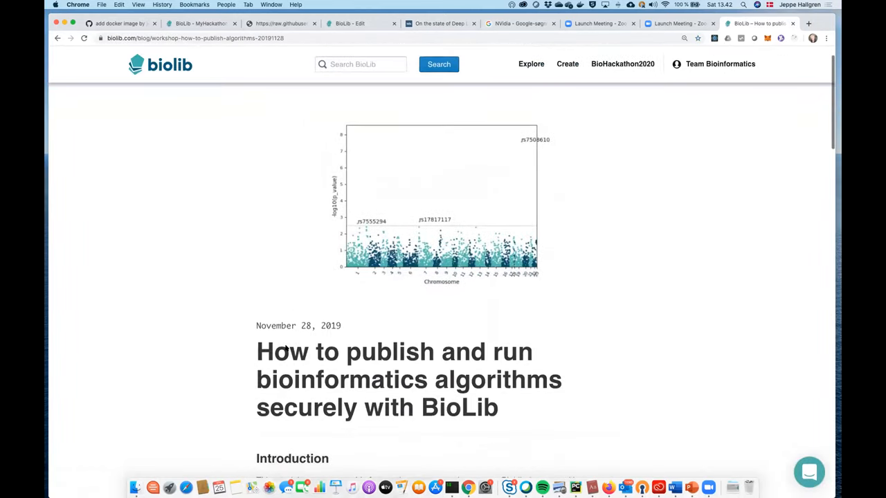
{"action": "scroll", "scroll_direction": "down", "scroll_amount": 3}
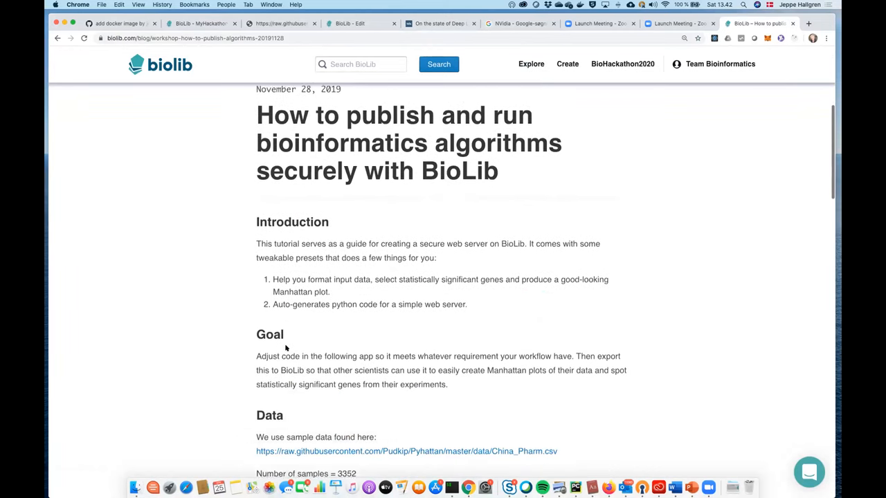
{"action": "scroll", "scroll_direction": "down", "scroll_amount": 3}
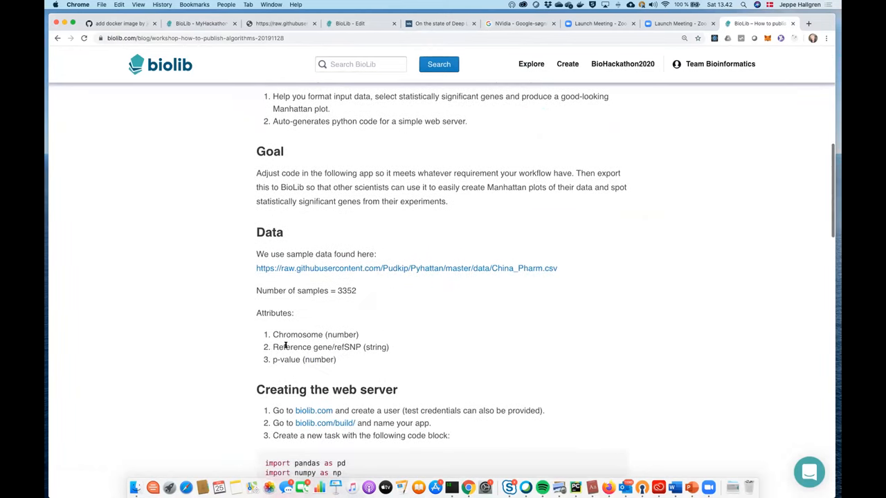
{"action": "scroll", "scroll_direction": "down", "scroll_amount": 3}
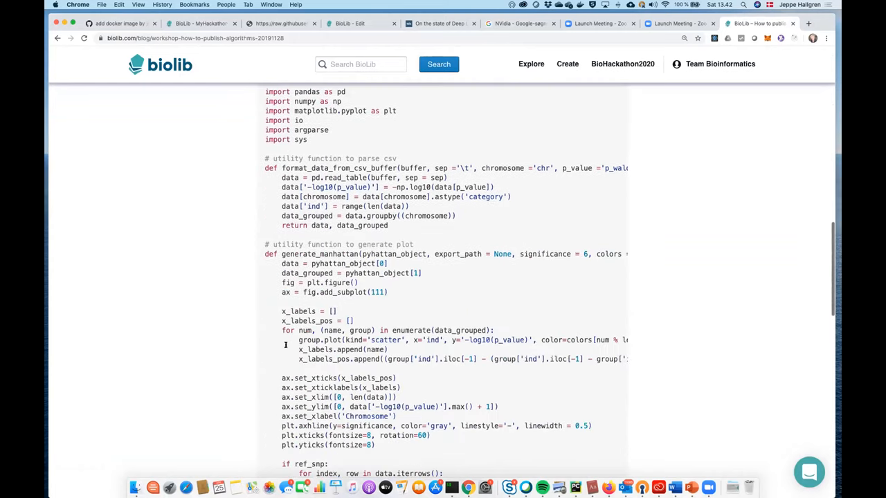
{"action": "scroll", "scroll_direction": "up", "scroll_amount": 3}
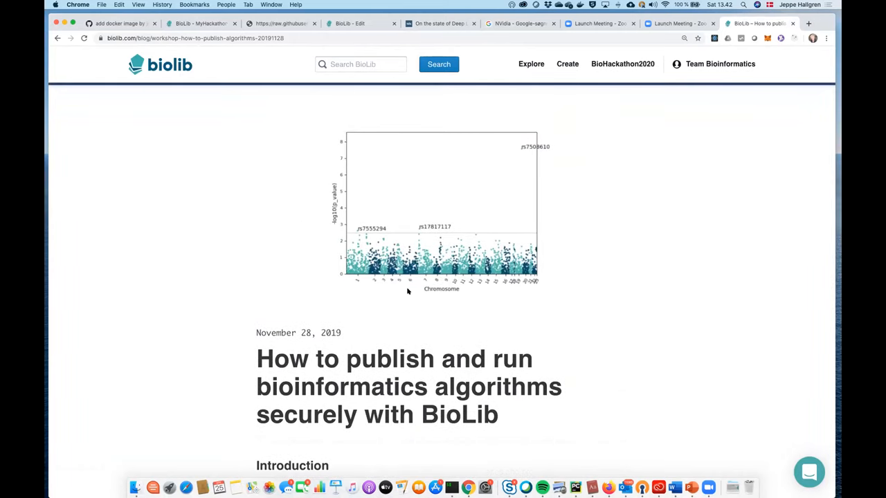
{"action": "mouse_move", "coordinate": [566, 64]}
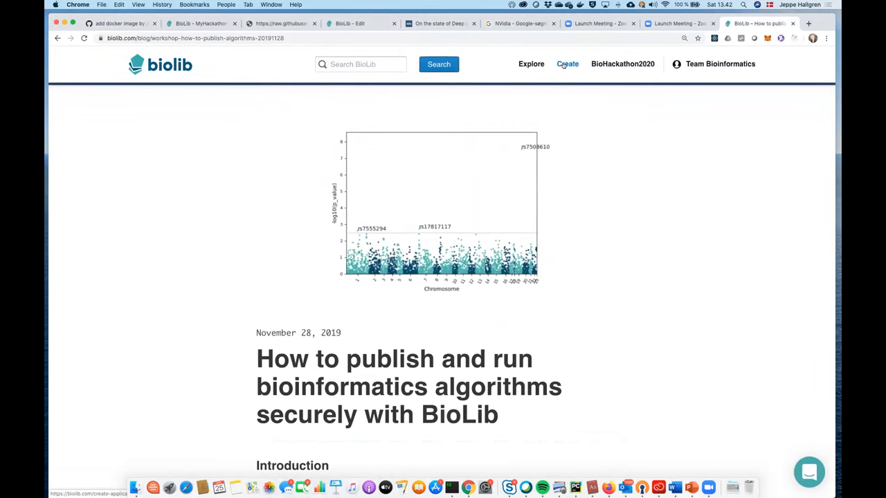
Open the Create form, then read through the tutorial's Manhattan-plot Python script
{"action": "left_click", "coordinate": [566, 64]}
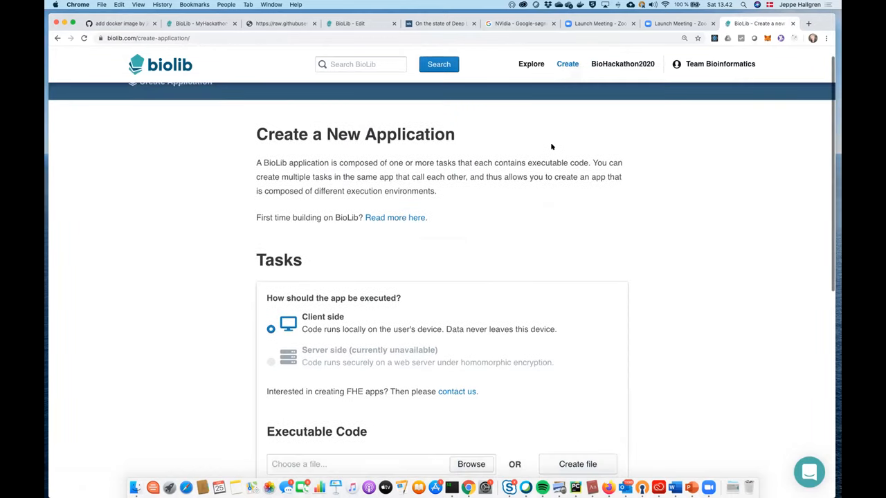
{"action": "scroll", "scroll_direction": "down", "scroll_amount": 3}
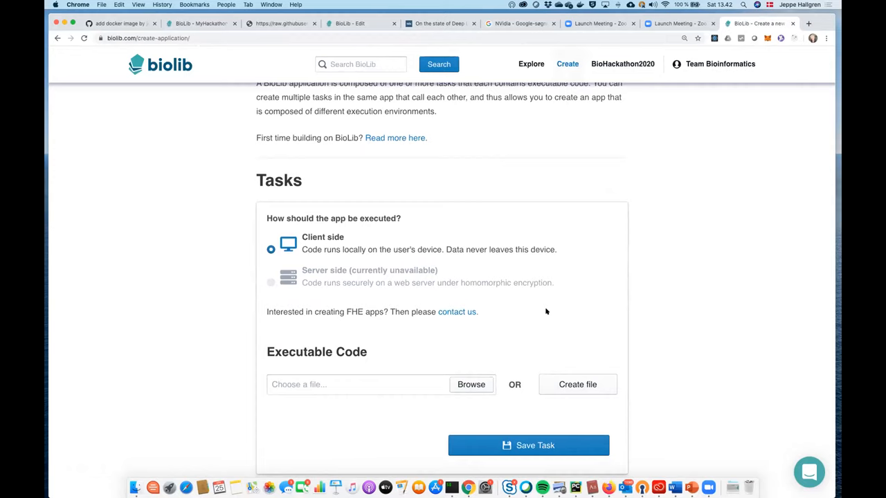
{"action": "mouse_move", "coordinate": [476, 196]}
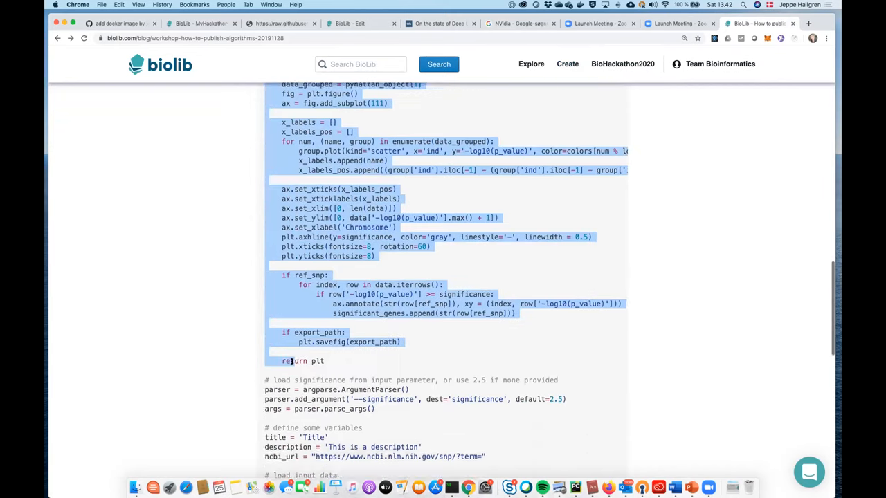
{"action": "scroll", "scroll_direction": "down", "scroll_amount": 3}
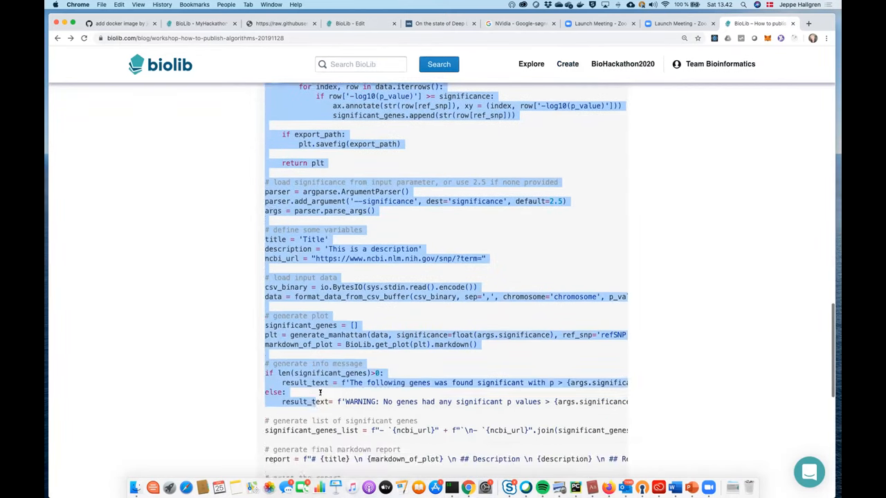
{"action": "scroll", "scroll_direction": "down", "scroll_amount": 3}
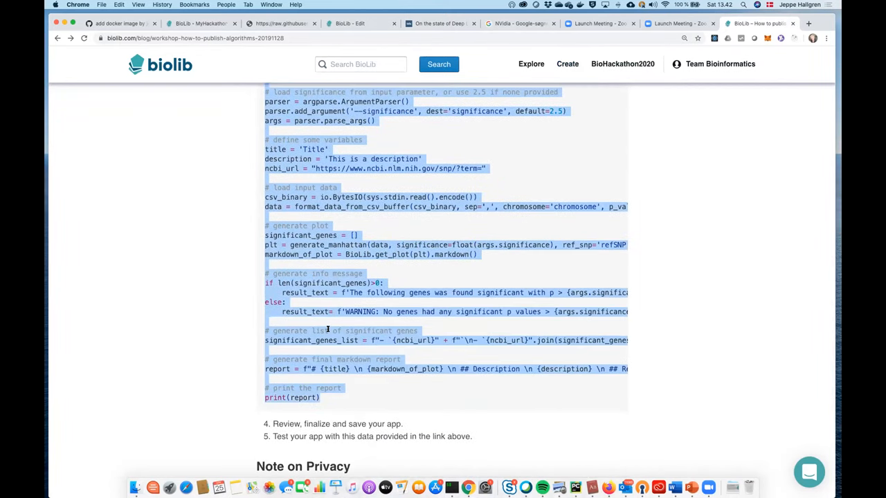
{"action": "scroll", "scroll_direction": "up", "scroll_amount": 3}
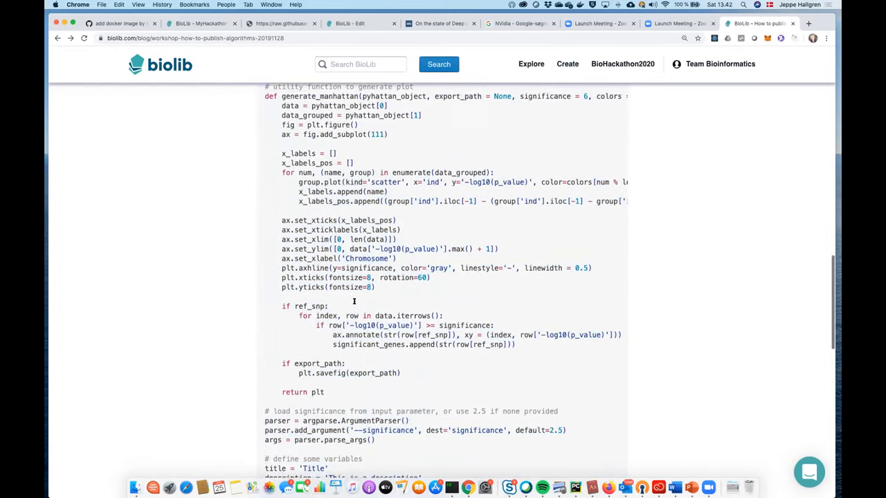
{"action": "scroll", "scroll_direction": "down", "scroll_amount": 3}
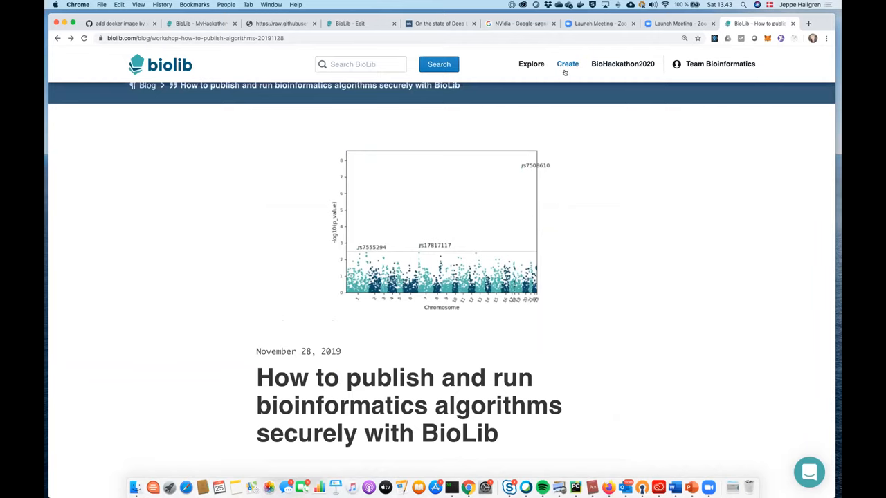
Attach the pasted Manhattan-plot script to the first task as task.py
{"action": "left_click", "coordinate": [566, 64]}
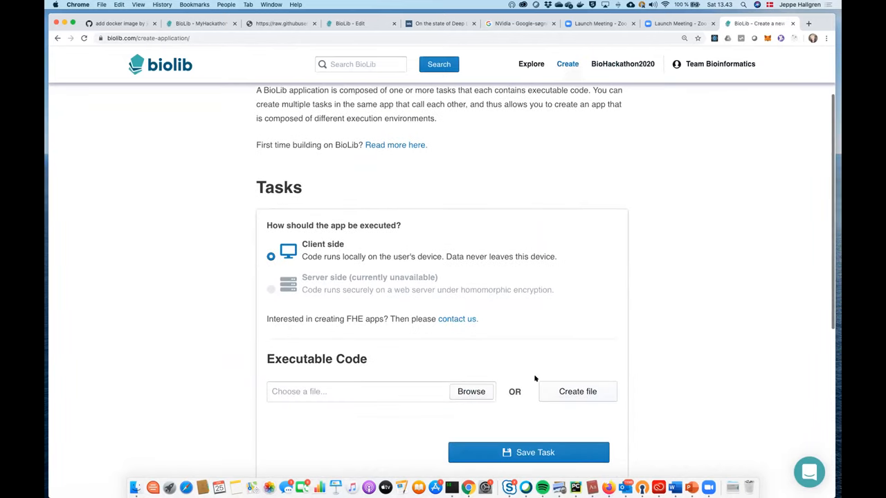
{"action": "left_click", "coordinate": [577, 391]}
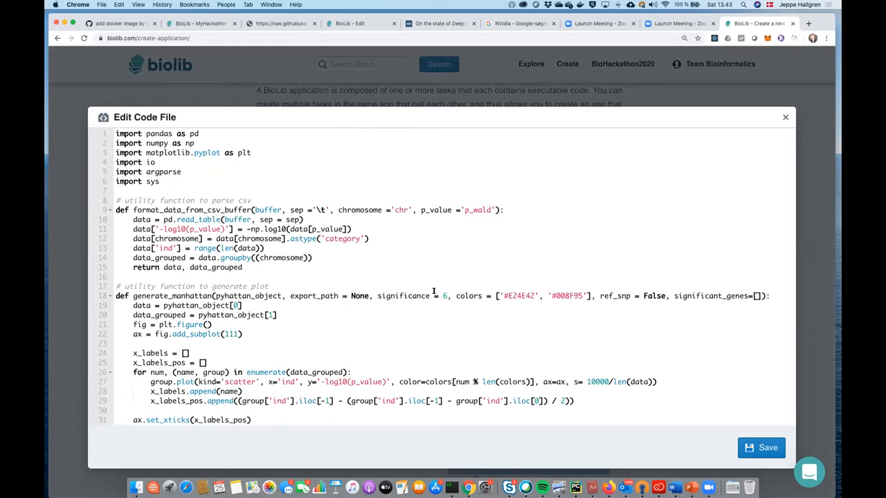
{"action": "mouse_move", "coordinate": [671, 409]}
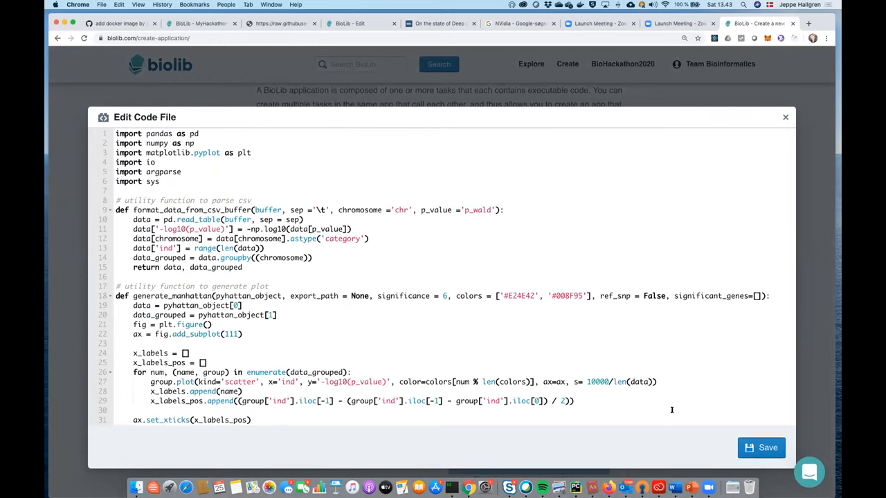
{"action": "left_click", "coordinate": [785, 117]}
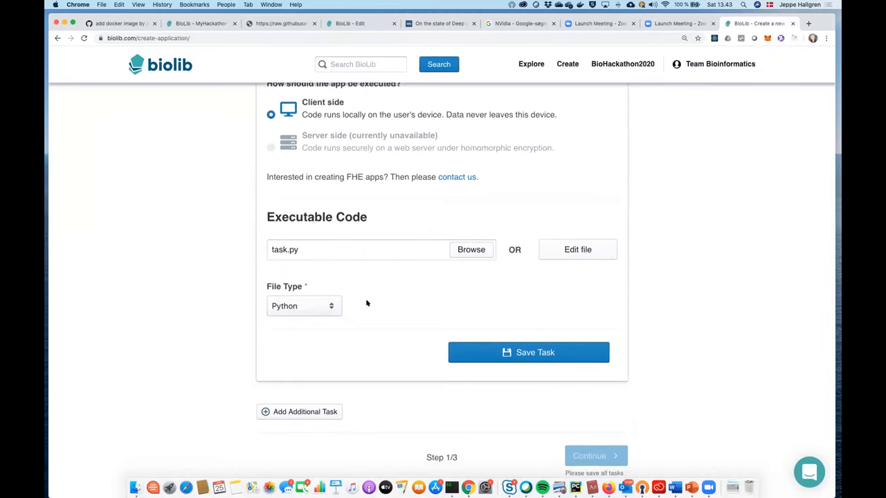
Save the root task with Python file type and continue to Input Parameters
{"action": "left_click", "coordinate": [303, 305]}
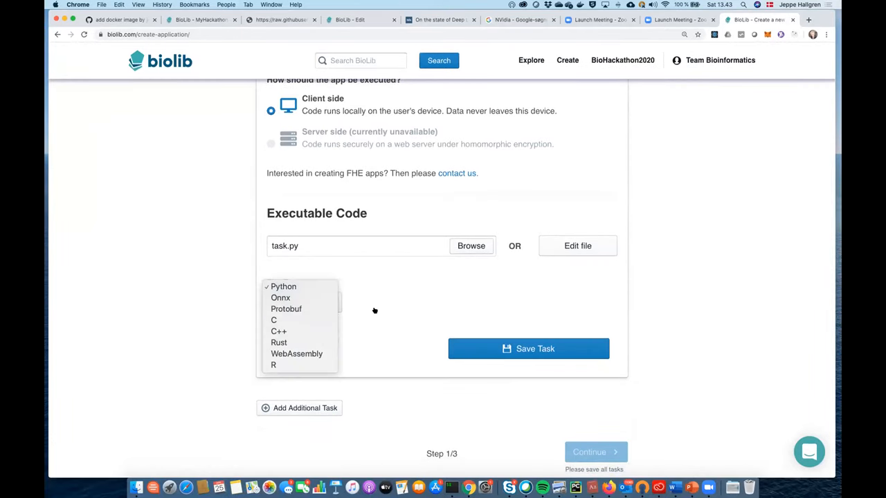
{"action": "left_click", "coordinate": [283, 287]}
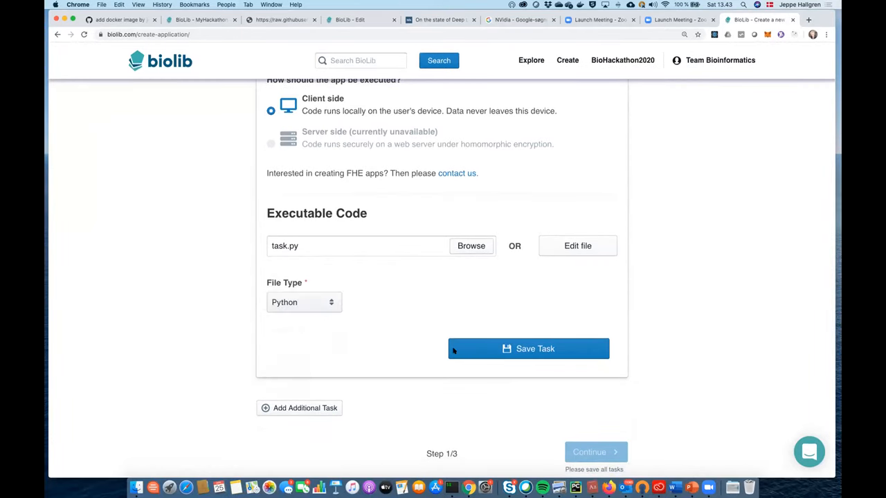
{"action": "left_click", "coordinate": [528, 348]}
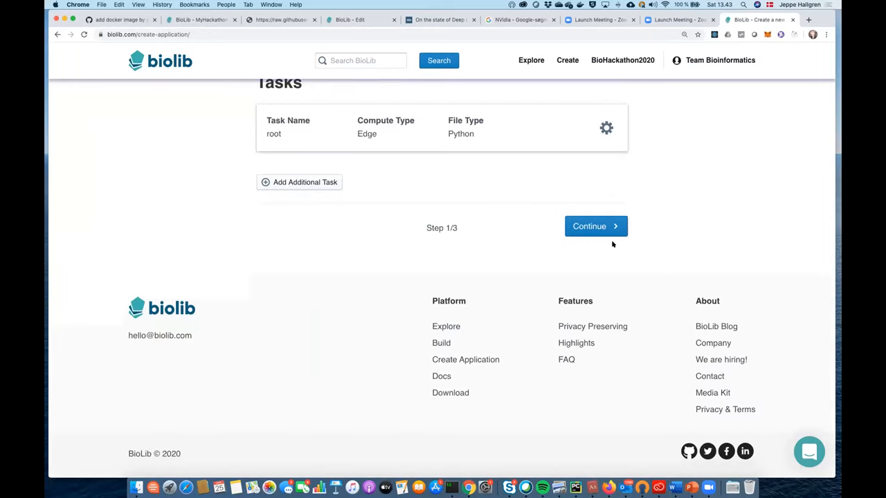
{"action": "left_click", "coordinate": [595, 226]}
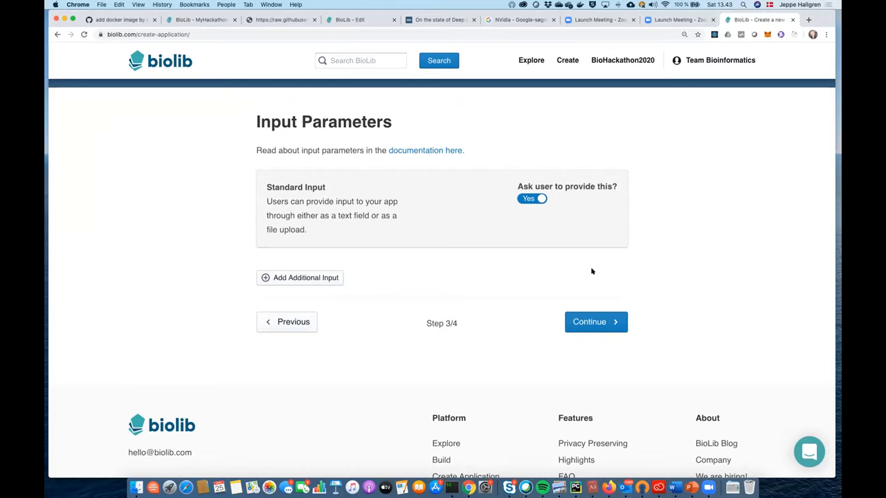
{"action": "mouse_move", "coordinate": [565, 273]}
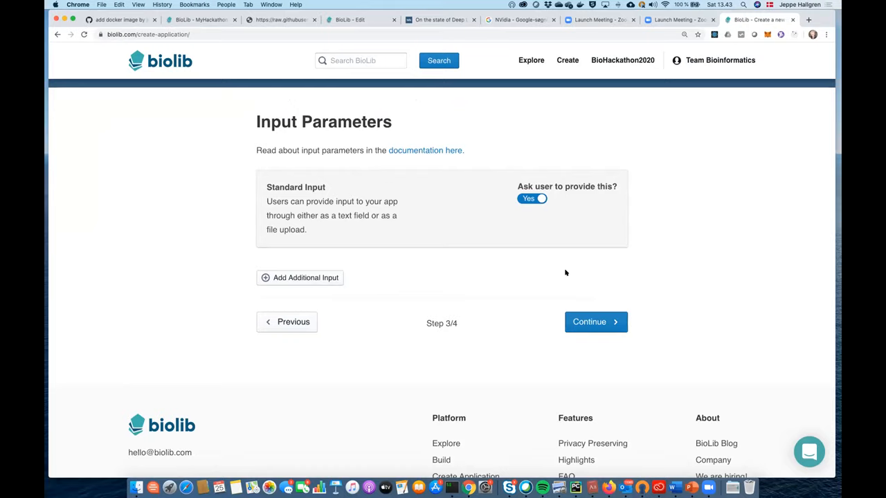
{"action": "mouse_move", "coordinate": [395, 240]}
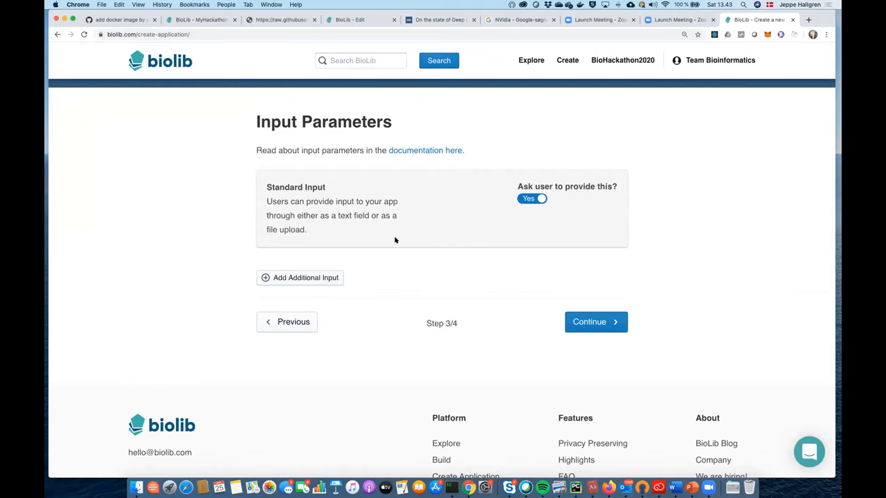
{"action": "mouse_move", "coordinate": [407, 251]}
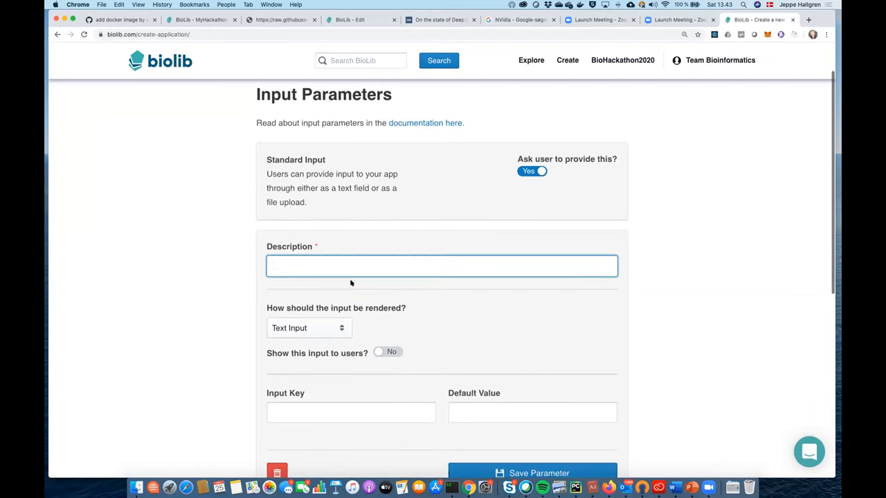
{"action": "mouse_move", "coordinate": [387, 330]}
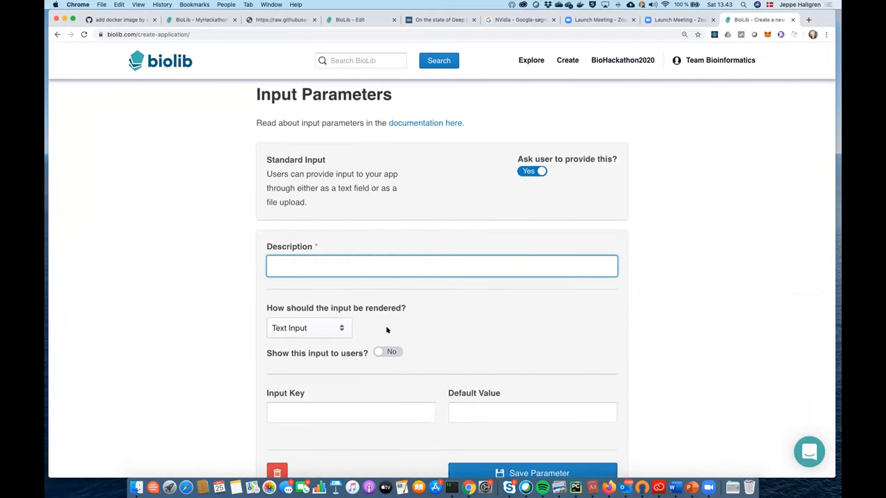
Add a user-visible Significance (-log(p)) input, key --significance, default 2.5
{"action": "type", "text": "Significance ("}
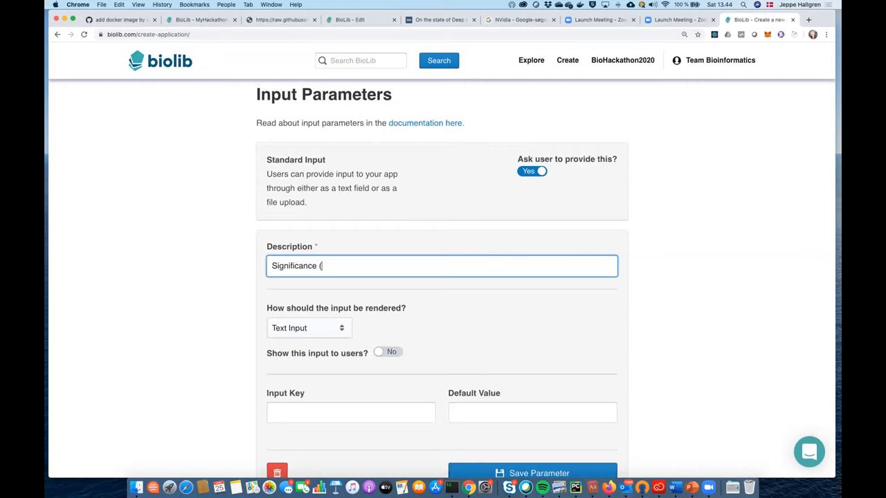
{"action": "type", "text": "-log(p))"}
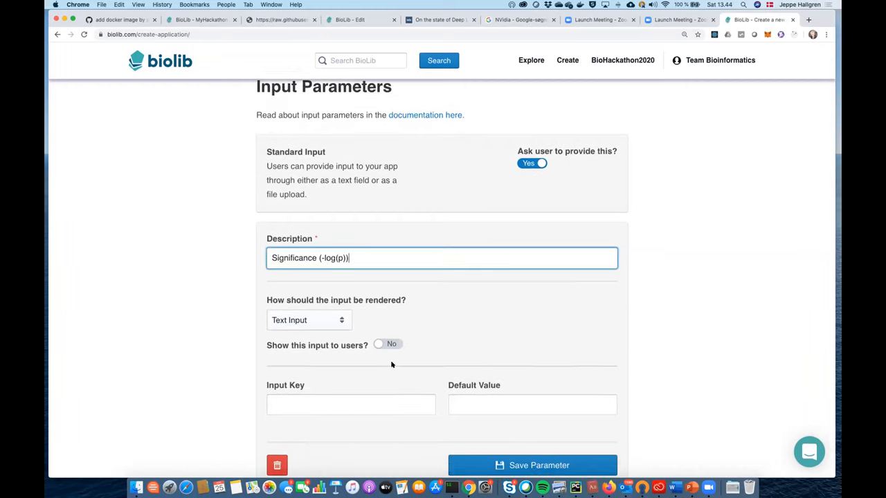
{"action": "left_click", "coordinate": [387, 344]}
{"action": "type", "text": "--significan"}
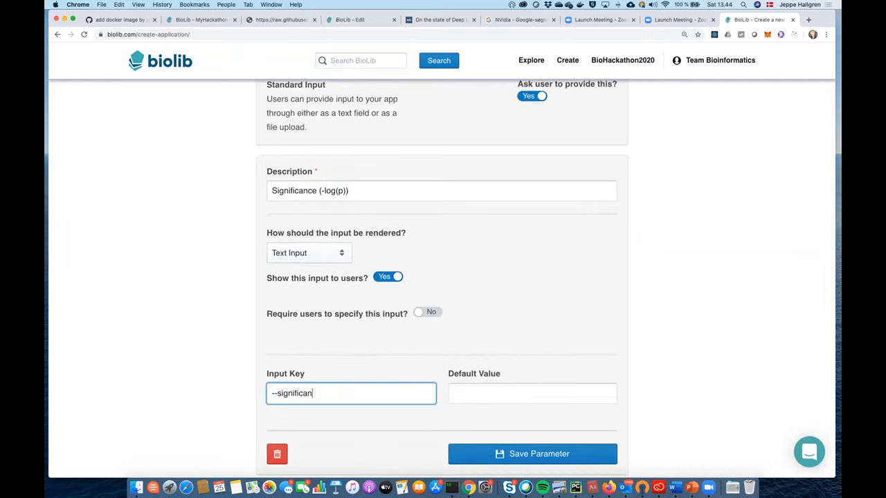
{"action": "type", "text": "e"}
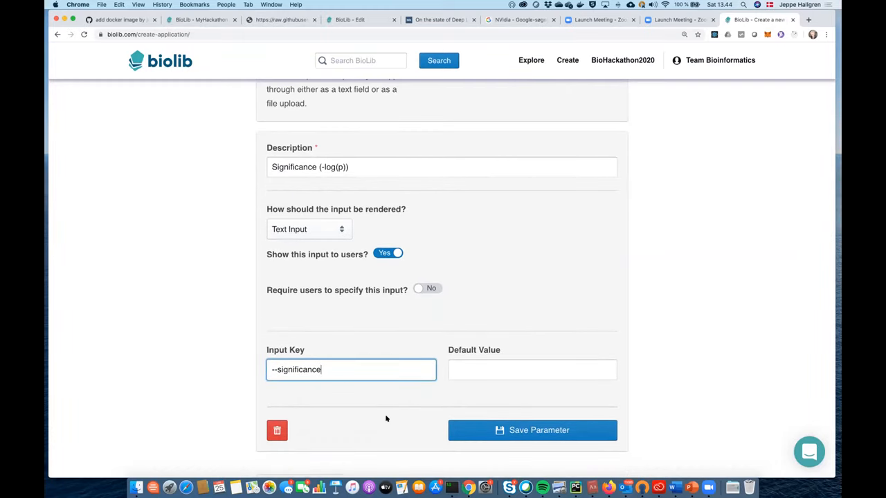
{"action": "left_click", "coordinate": [531, 369]}
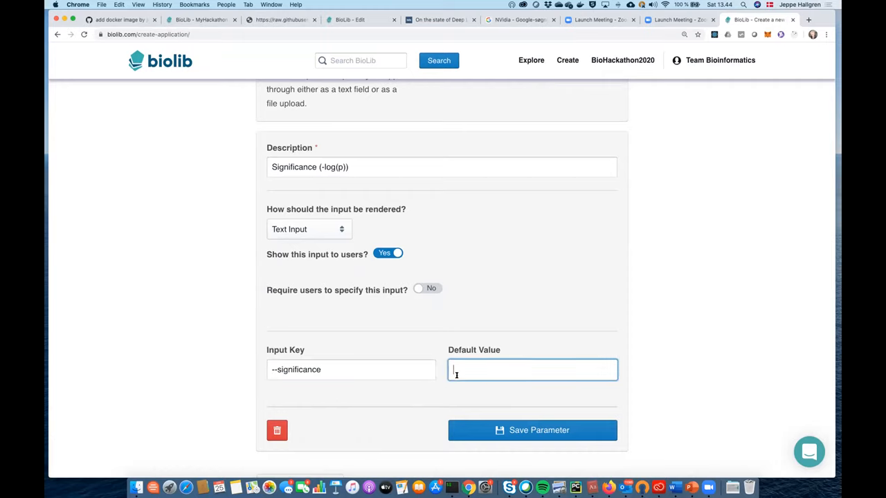
{"action": "type", "text": "2.5"}
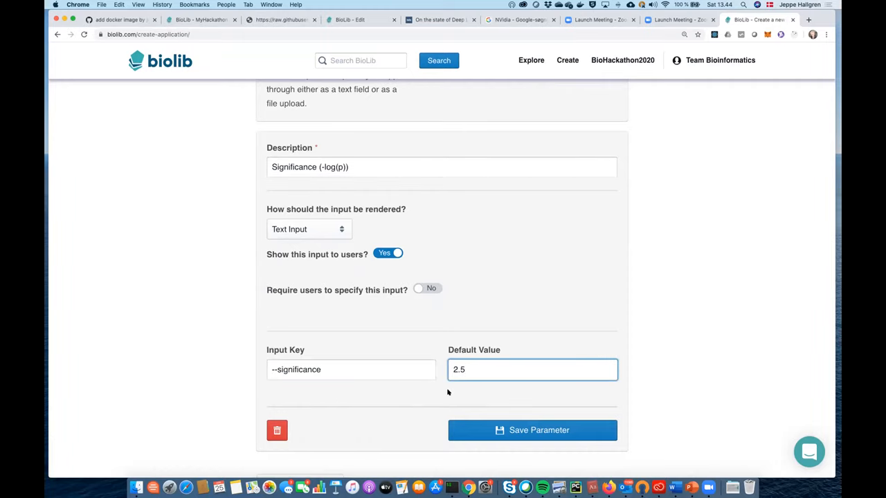
{"action": "left_click", "coordinate": [532, 429]}
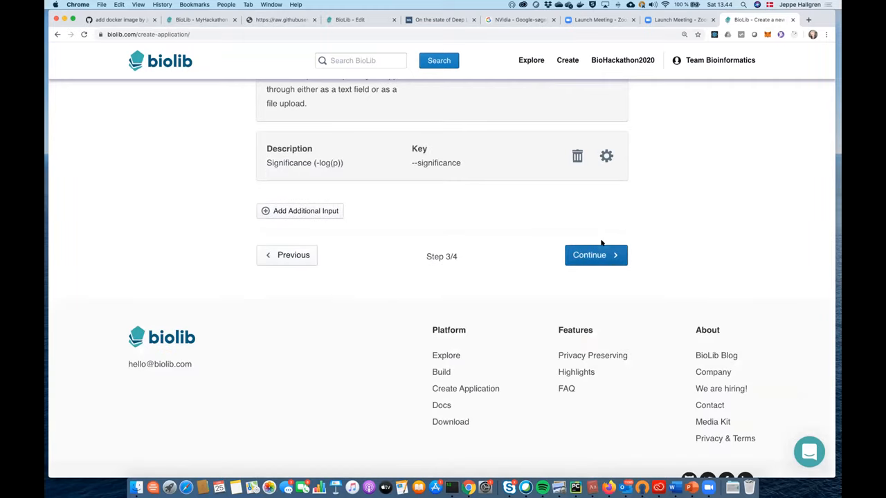
Create the app MyHackathonApp123 with the description 'This is test'
{"action": "left_click", "coordinate": [293, 255]}
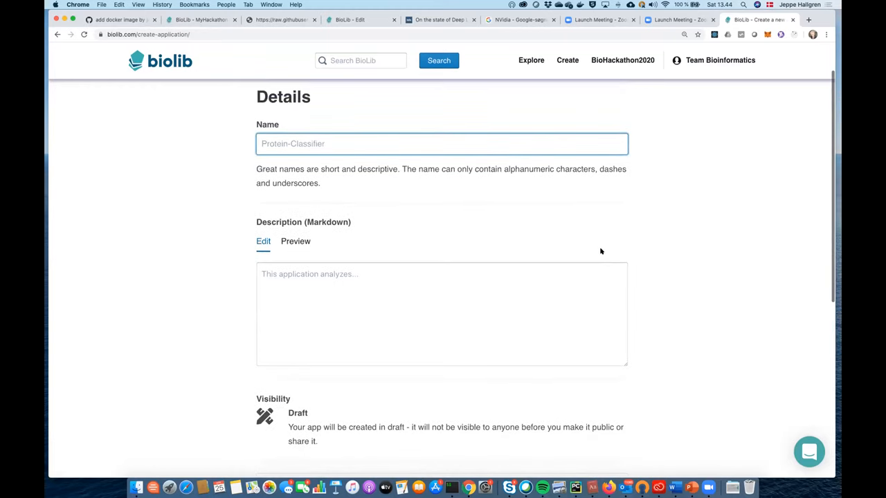
{"action": "type", "text": "M"}
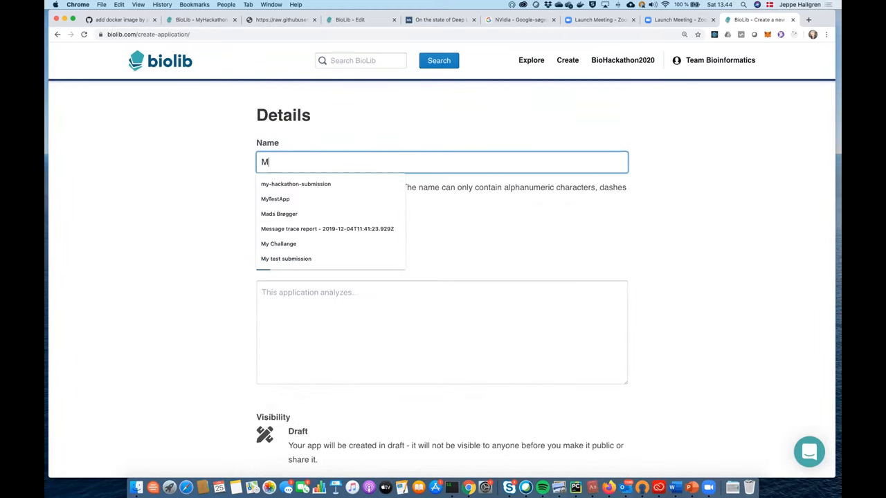
{"action": "type", "text": "yHad"}
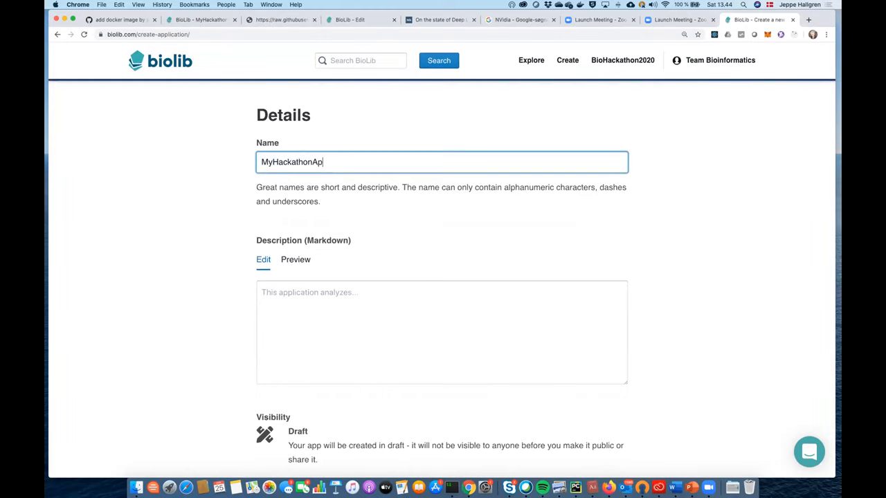
{"action": "left_click", "coordinate": [442, 333]}
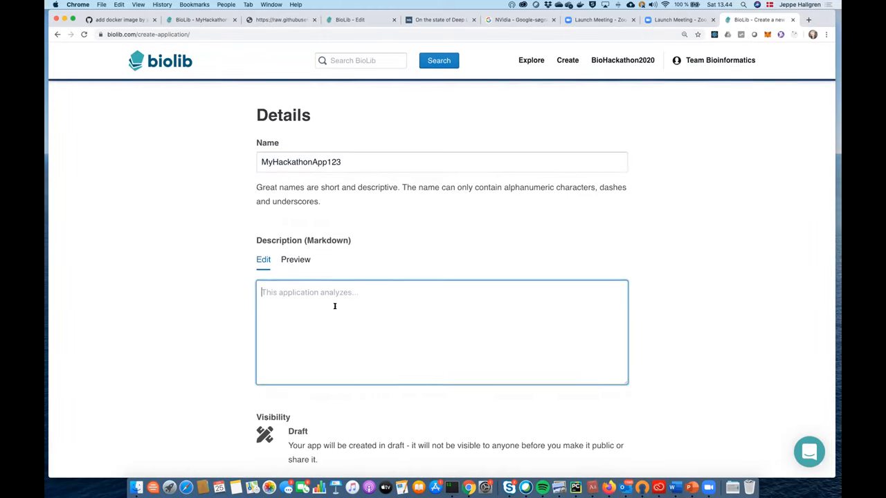
{"action": "type", "text": "This i"}
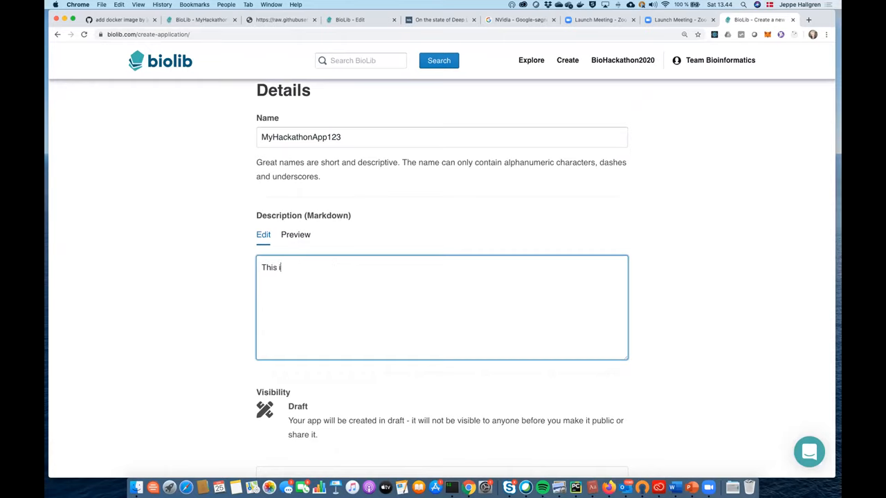
{"action": "type", "text": "is test"}
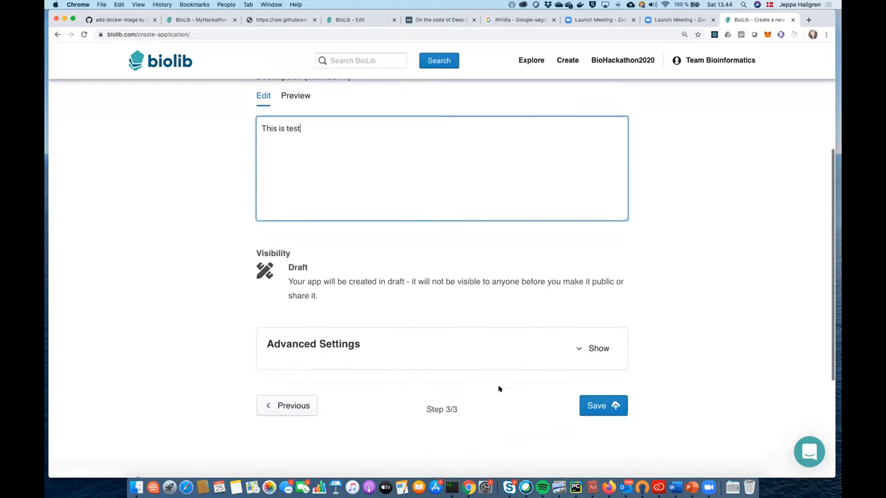
{"action": "left_click", "coordinate": [602, 406]}
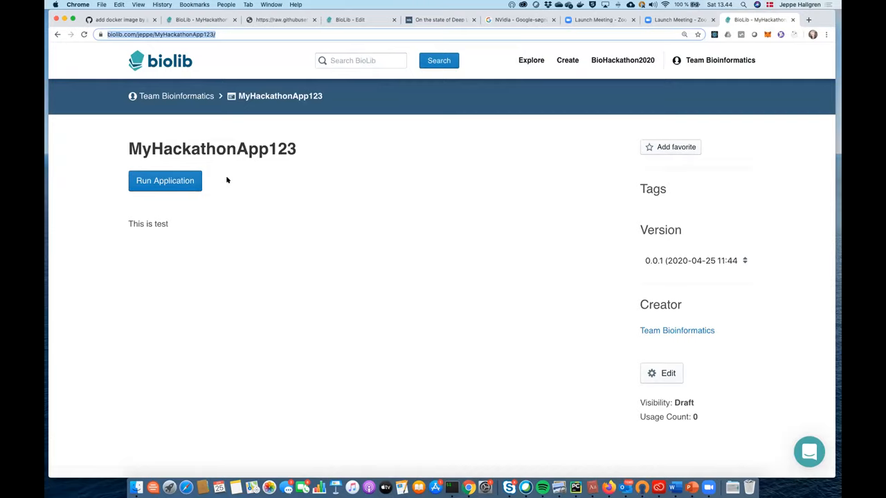
{"action": "mouse_move", "coordinate": [420, 445]}
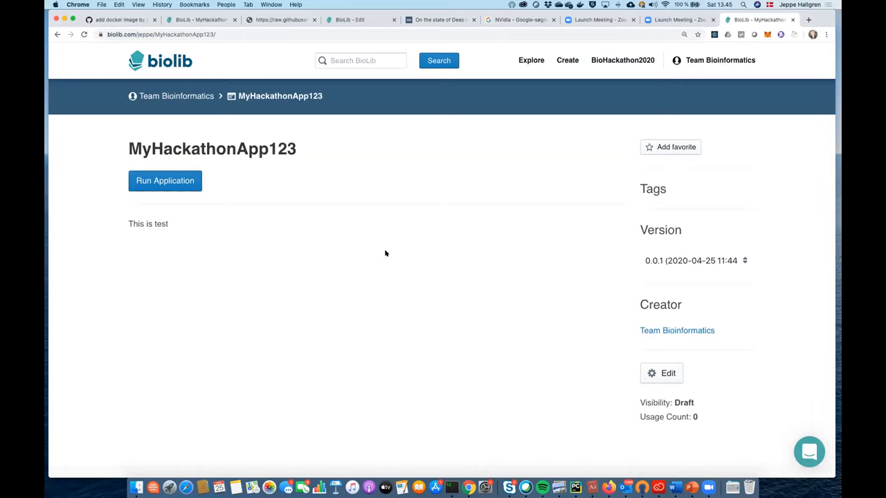
Launch MyHackathonApp123's run form with its file input and Significance 2.5
{"action": "left_click", "coordinate": [165, 180]}
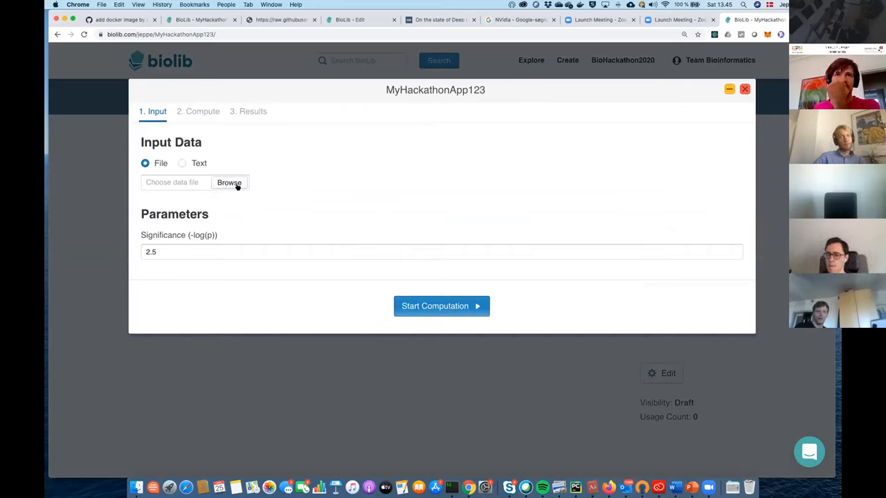
Choose China_Pharm.csv as the run's input data file
{"action": "left_click", "coordinate": [229, 182]}
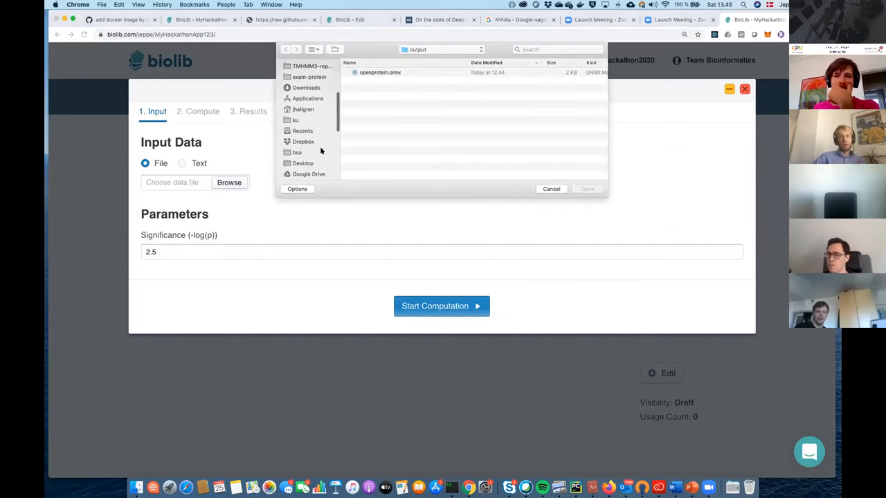
{"action": "left_click", "coordinate": [302, 161]}
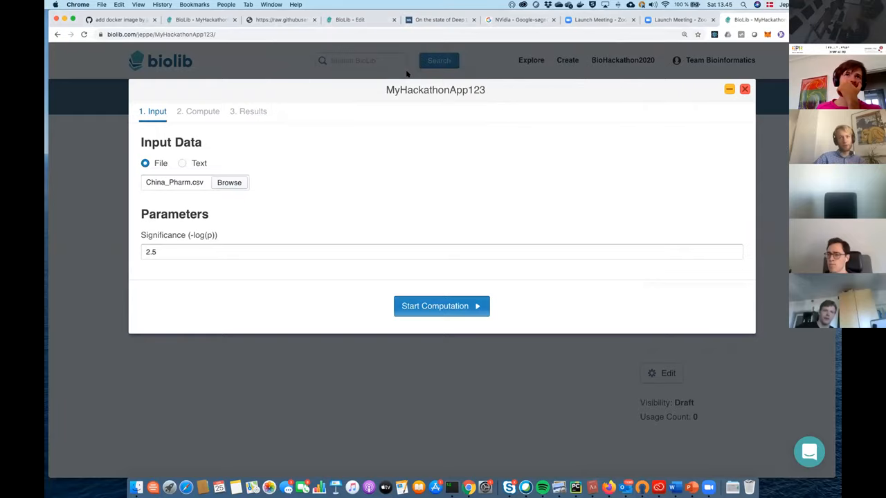
{"action": "mouse_move", "coordinate": [328, 191]}
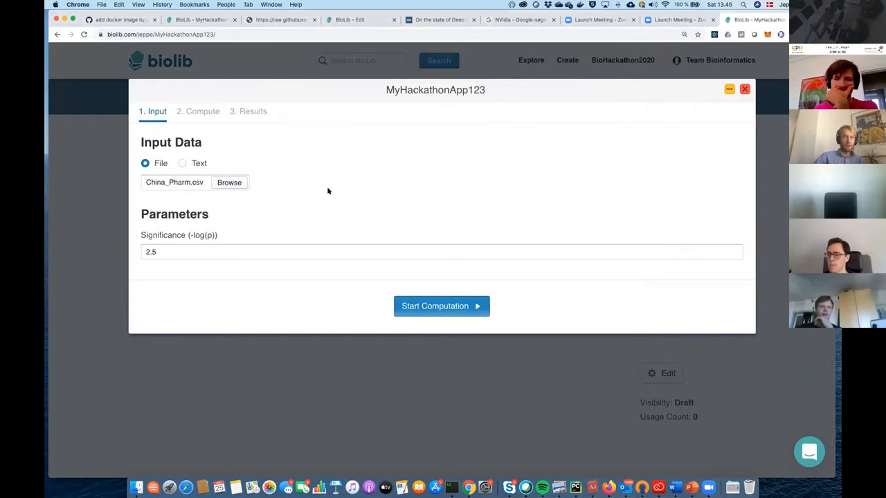
{"action": "mouse_move", "coordinate": [301, 234]}
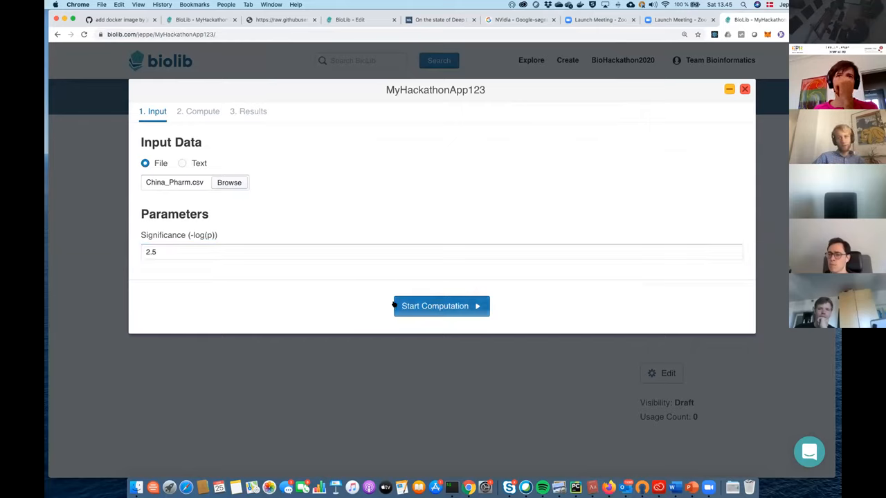
{"action": "left_click", "coordinate": [441, 306]}
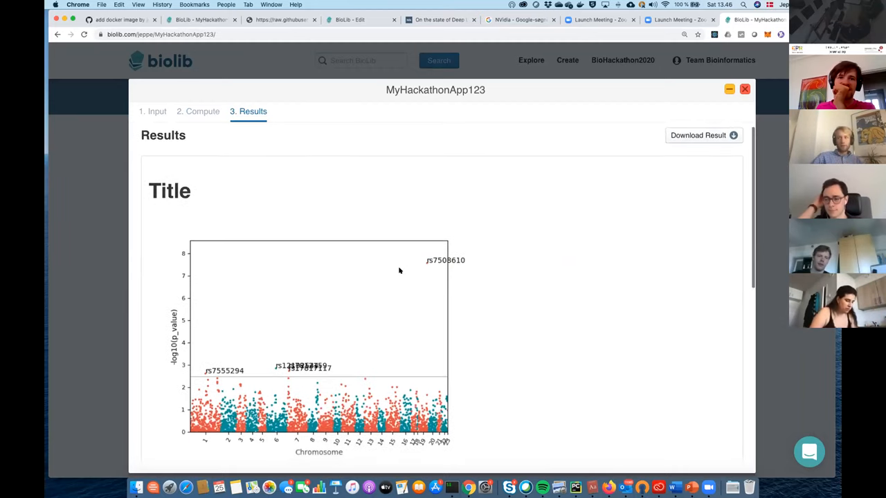
{"action": "scroll", "scroll_direction": "down", "scroll_amount": 3}
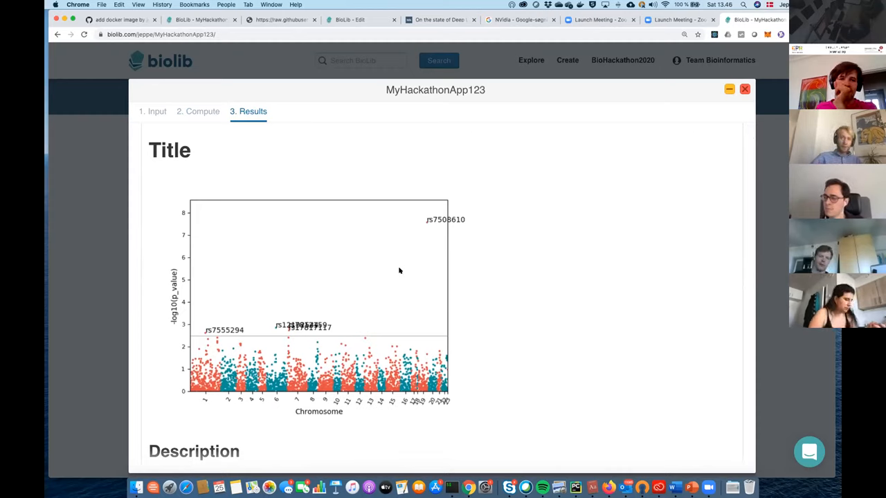
{"action": "scroll", "scroll_direction": "down", "scroll_amount": 3}
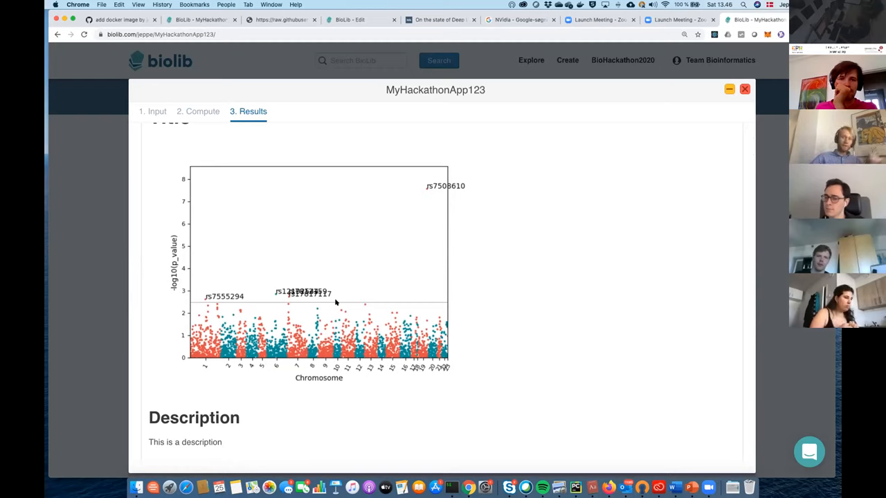
{"action": "mouse_move", "coordinate": [320, 302]}
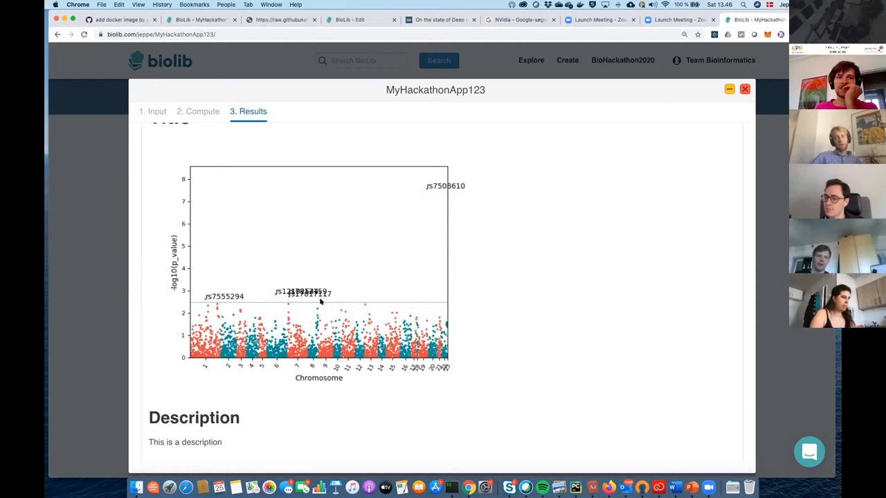
{"action": "mouse_move", "coordinate": [462, 222]}
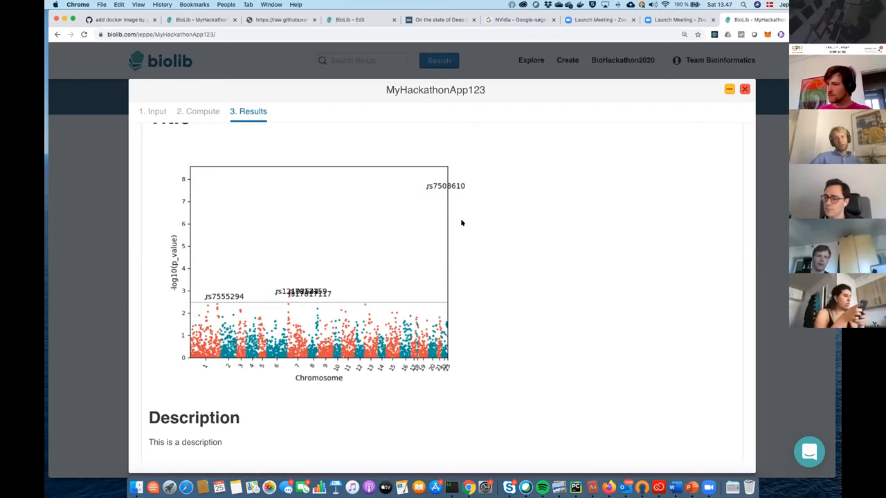
{"action": "scroll", "scroll_direction": "down", "scroll_amount": 3}
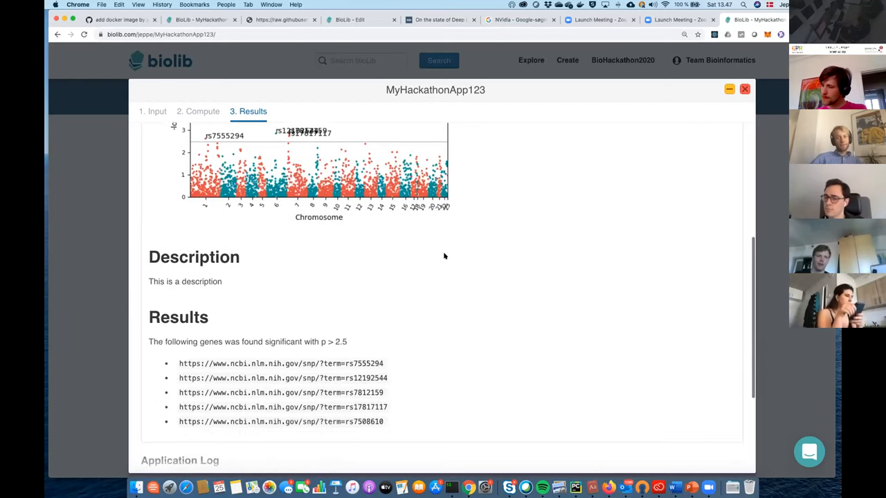
{"action": "scroll", "scroll_direction": "down", "scroll_amount": 3}
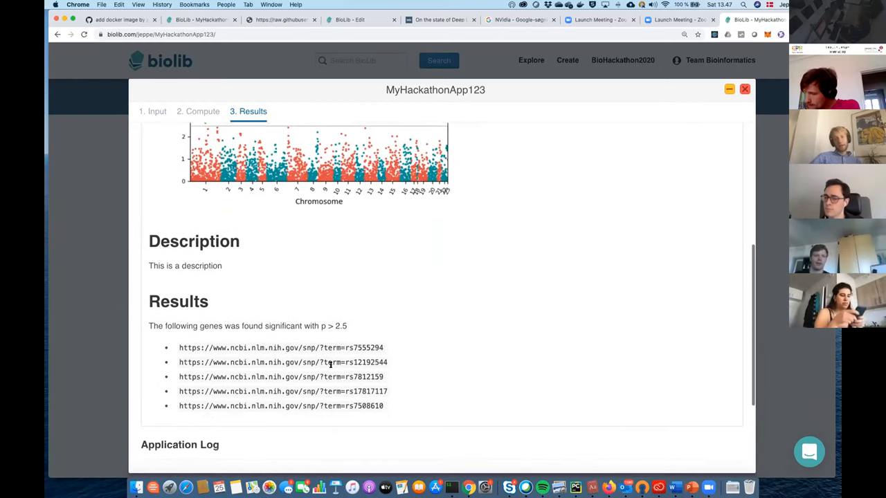
{"action": "scroll", "scroll_direction": "down", "scroll_amount": 3}
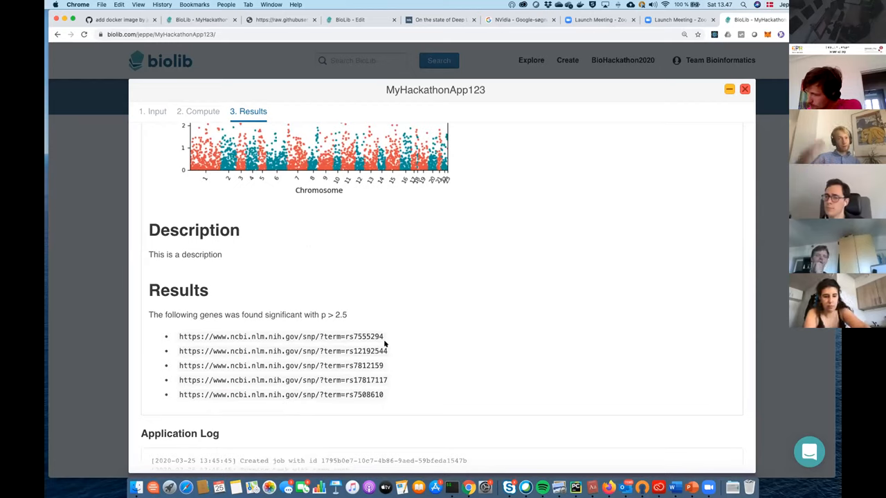
{"action": "mouse_move", "coordinate": [435, 378]}
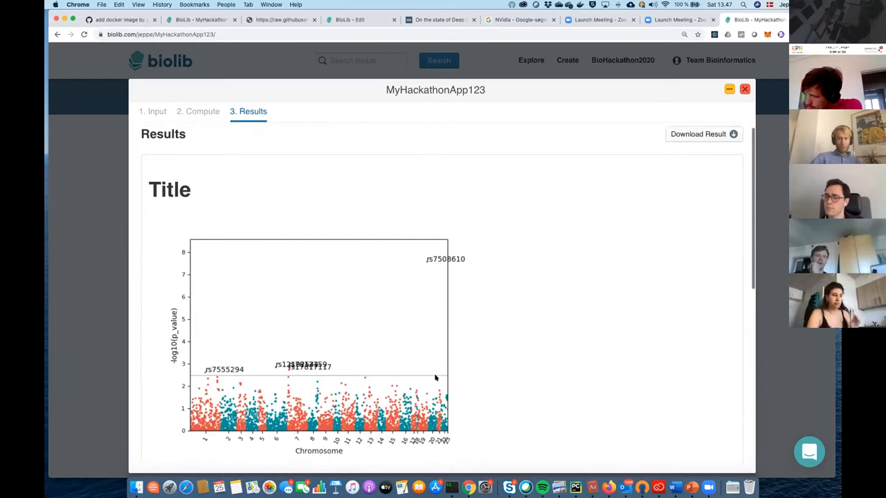
{"action": "scroll", "scroll_direction": "up", "scroll_amount": 3}
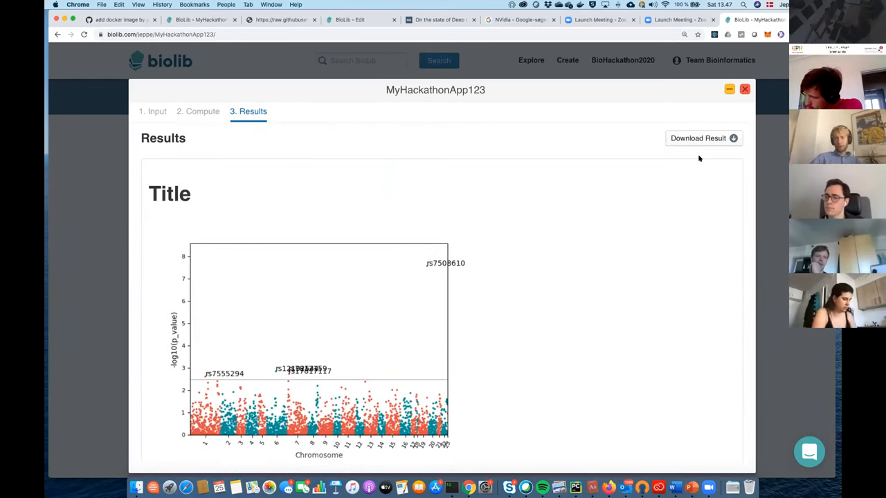
Save the MyHackathonApp123 results to the computer as a zip archive
{"action": "left_click", "coordinate": [698, 138]}
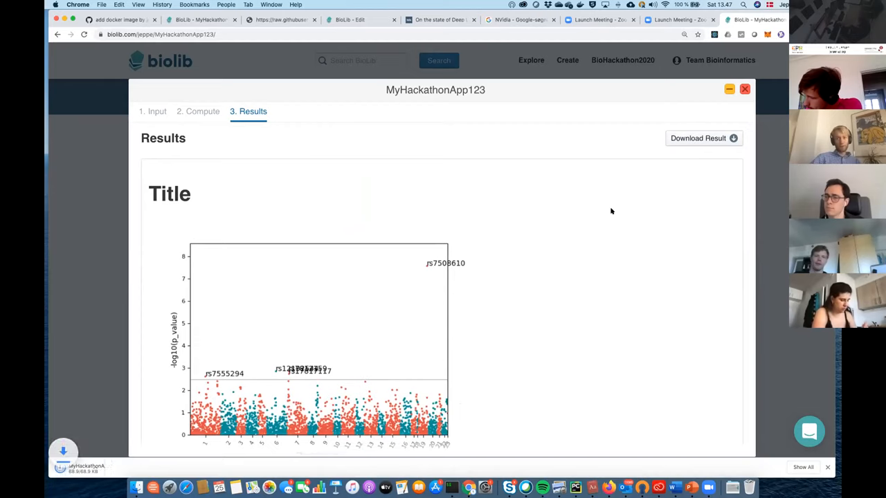
{"action": "left_click", "coordinate": [697, 138]}
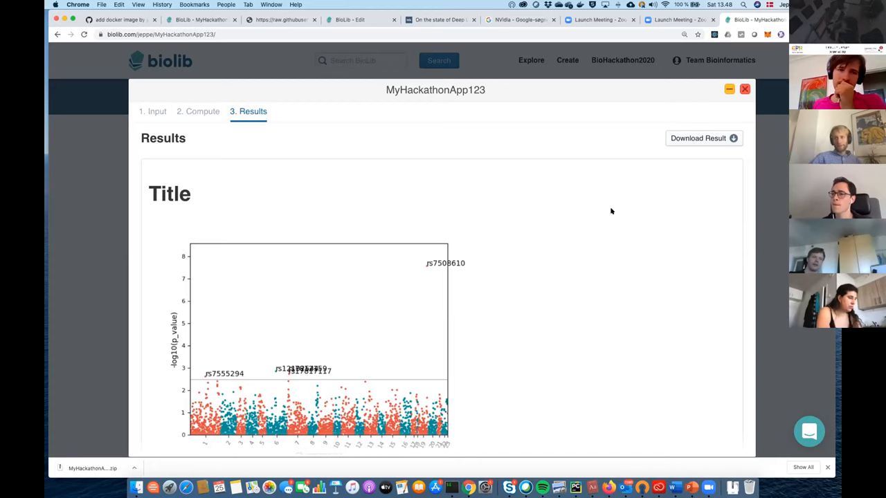
{"action": "mouse_move", "coordinate": [663, 150]}
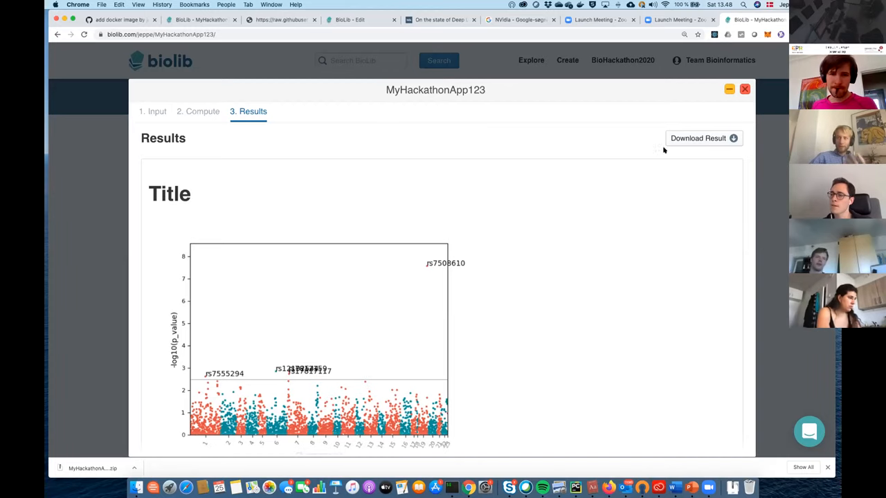
Quit the MyHackathonApp123 run and open the app's editing page
{"action": "left_click", "coordinate": [745, 89]}
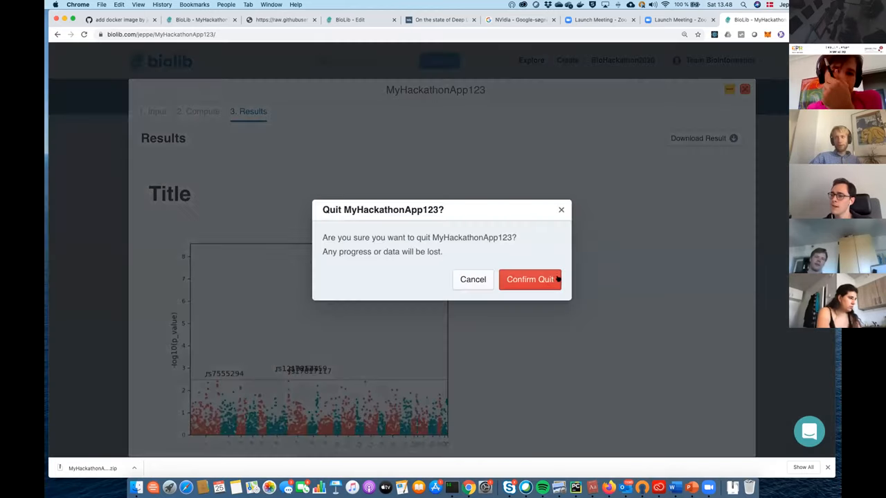
{"action": "left_click", "coordinate": [529, 279]}
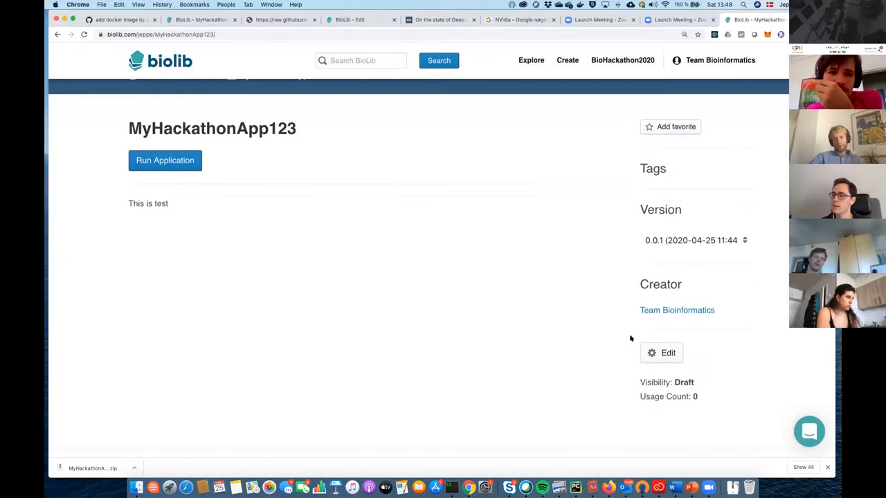
{"action": "left_click", "coordinate": [666, 353]}
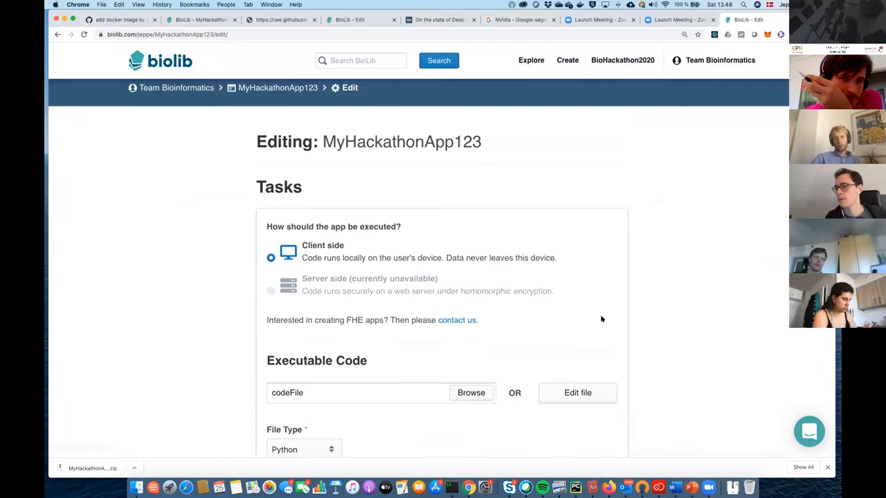
Open codeFile in the Edit Code File dialog under Executable Code
{"action": "left_click", "coordinate": [577, 392]}
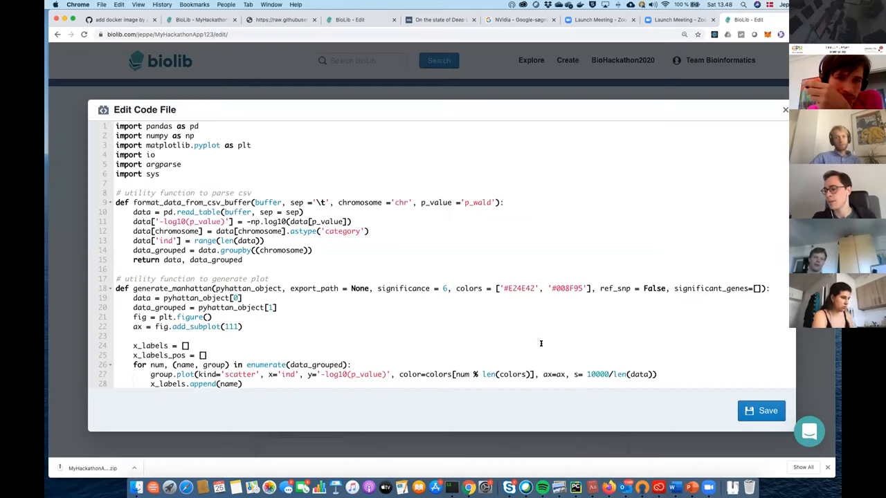
{"action": "scroll", "scroll_direction": "down", "scroll_amount": 3}
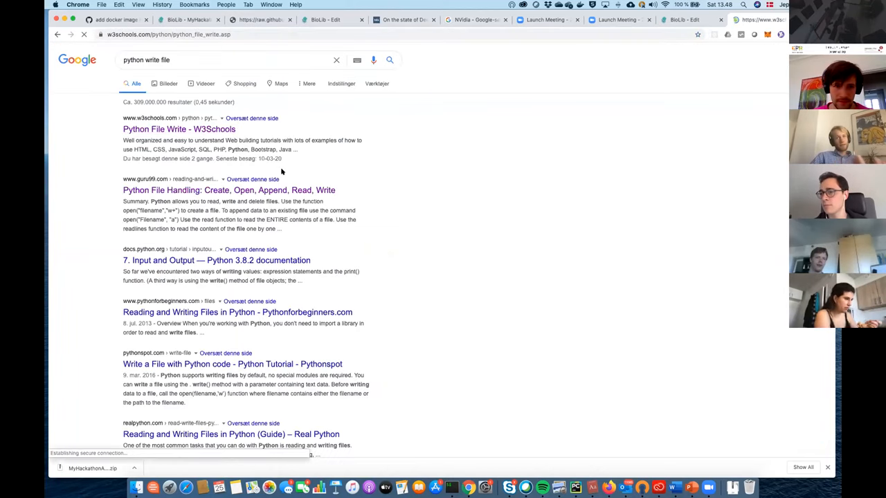
Open the Python File Write W3Schools tutorial, then return to the BioLib edit tab
{"action": "left_click", "coordinate": [178, 129]}
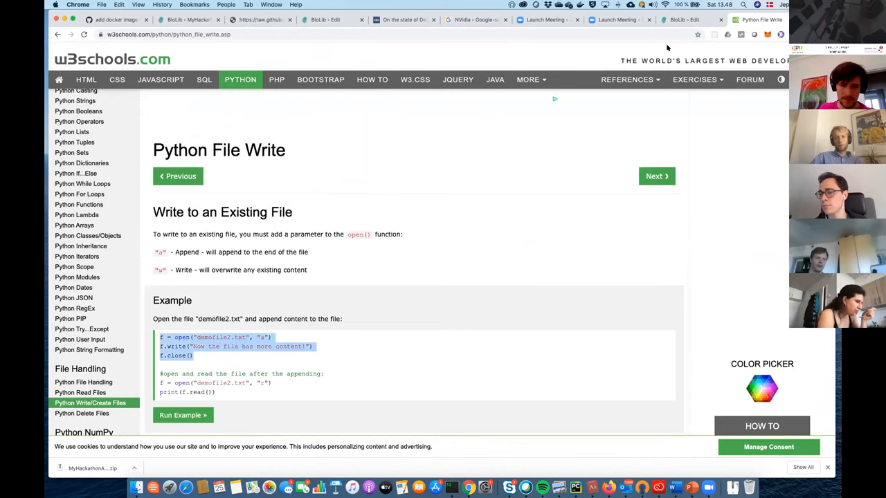
{"action": "left_click", "coordinate": [683, 20]}
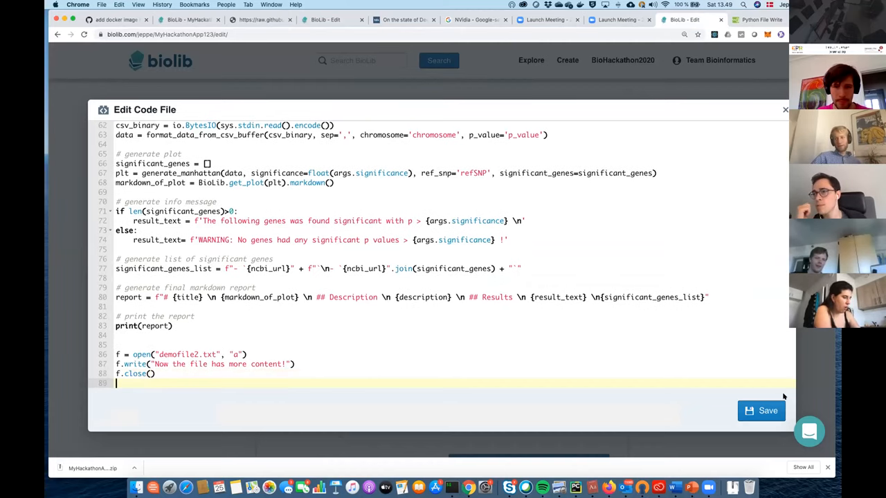
Save the code file with the demofile2.txt append snippet and update MyHackathonApp123
{"action": "left_click", "coordinate": [760, 411]}
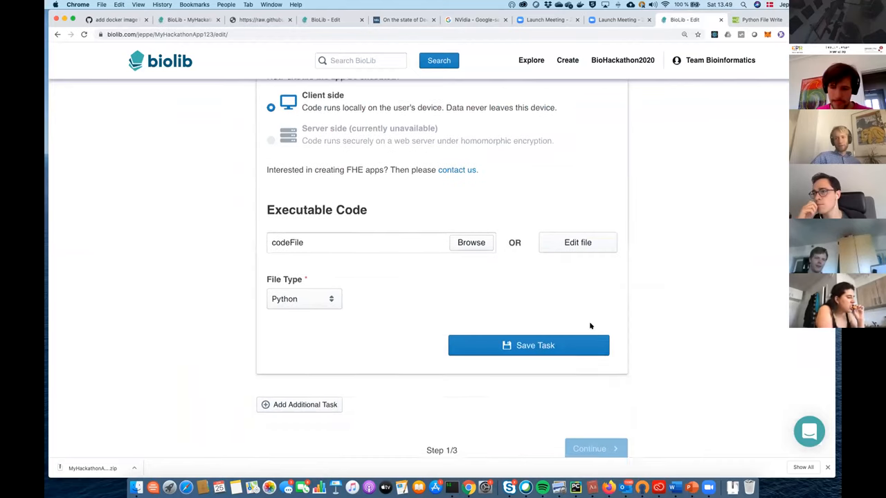
{"action": "left_click", "coordinate": [528, 345]}
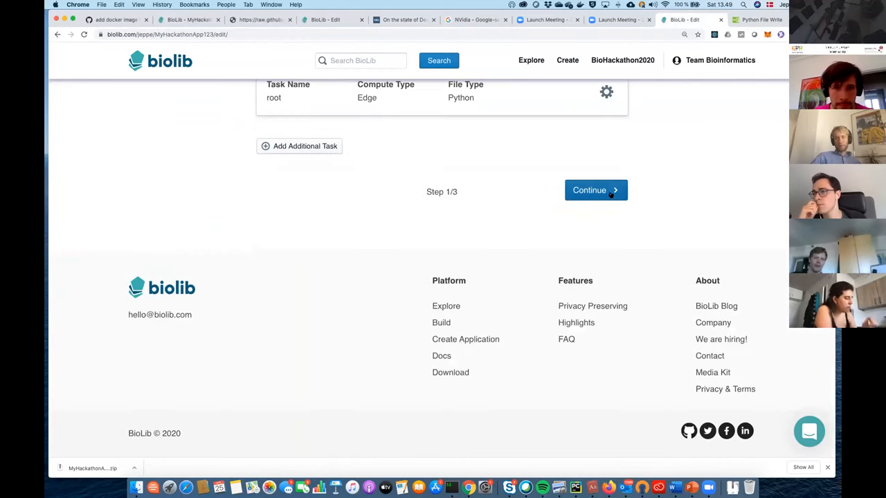
{"action": "left_click", "coordinate": [595, 191]}
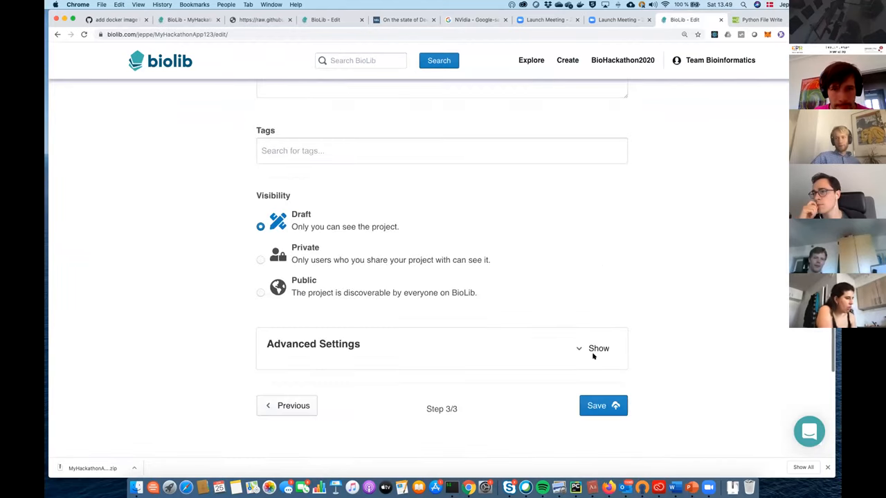
{"action": "left_click", "coordinate": [602, 406]}
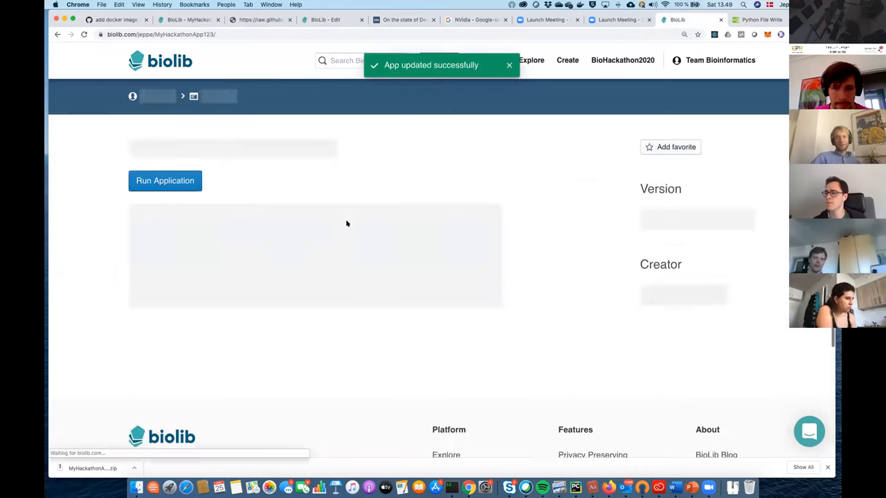
Start a new run of the updated app with the Desktop csv as input
{"action": "left_click", "coordinate": [165, 180]}
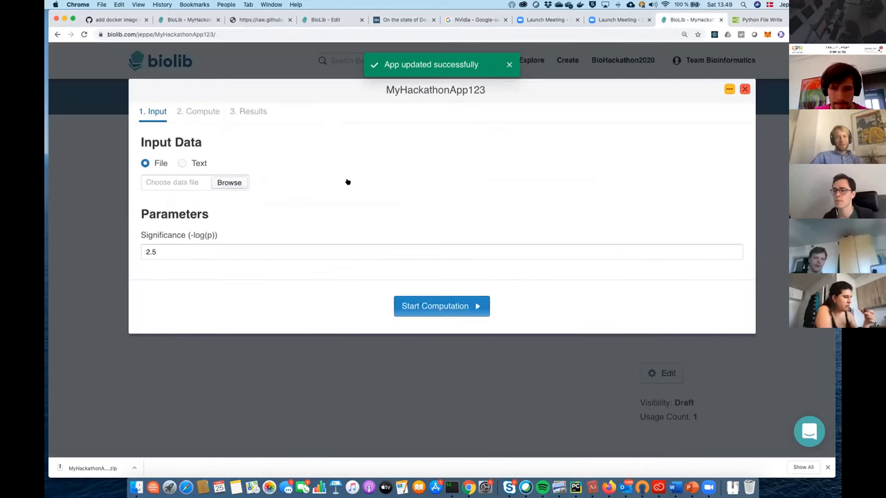
{"action": "left_click", "coordinate": [229, 182]}
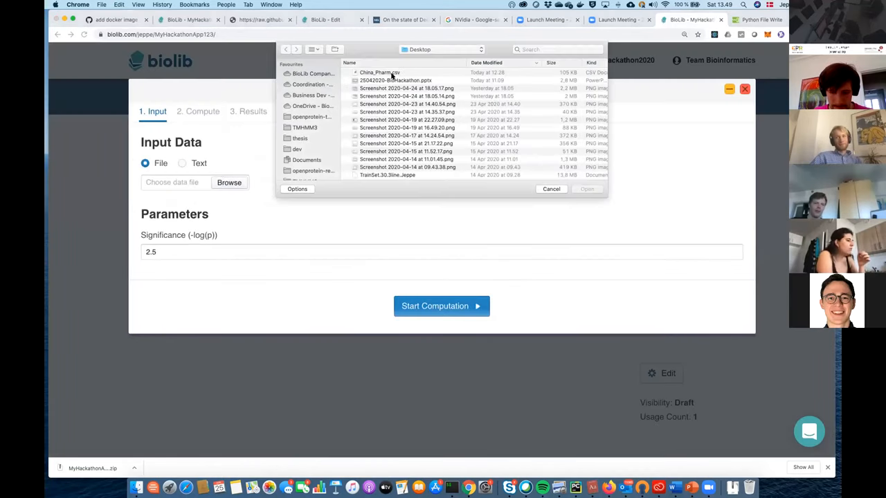
{"action": "left_click", "coordinate": [441, 306]}
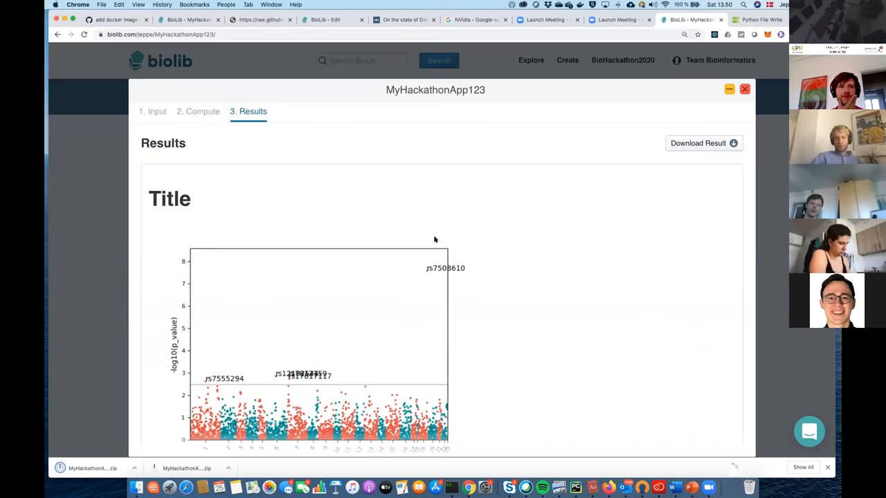
{"action": "mouse_move", "coordinate": [96, 433]}
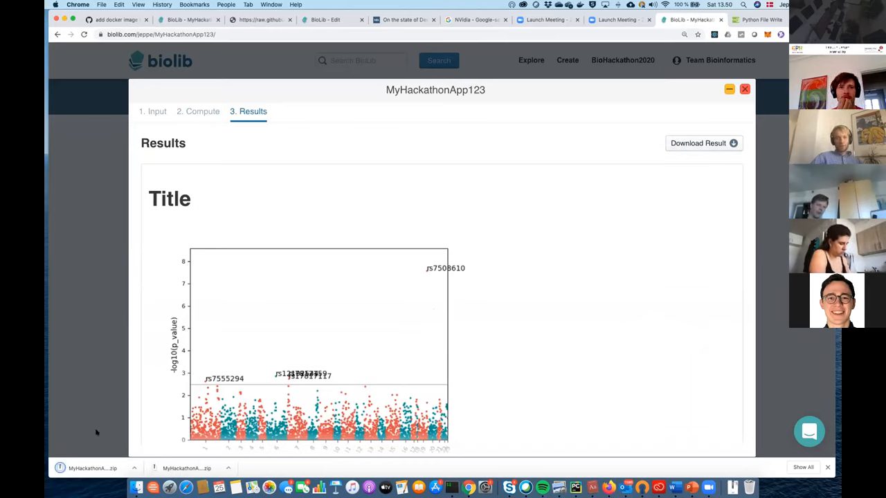
{"action": "left_click", "coordinate": [92, 468]}
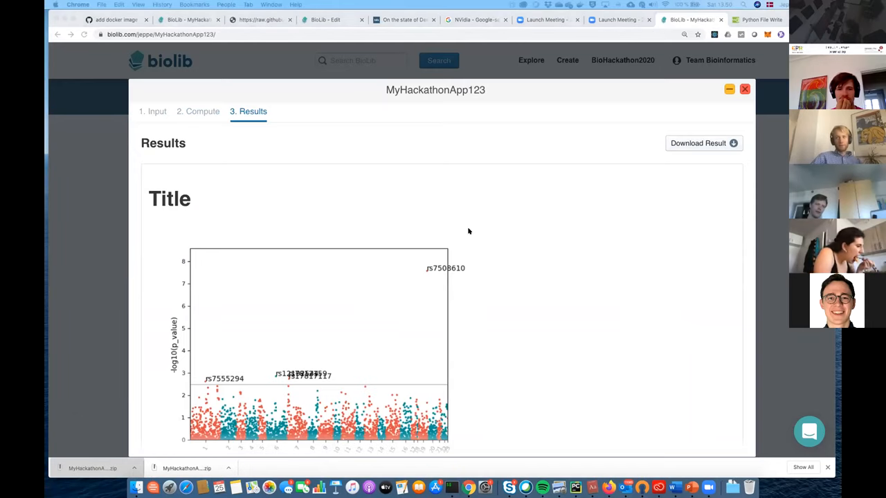
{"action": "mouse_move", "coordinate": [637, 444]}
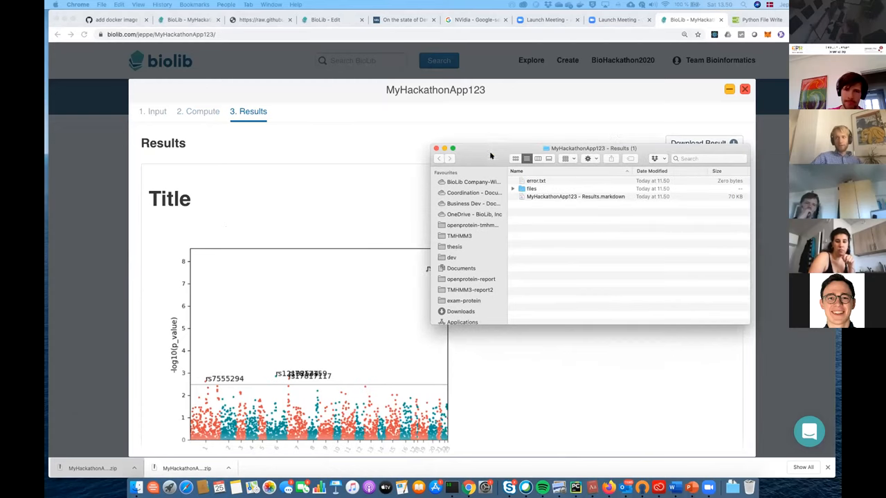
{"action": "double_click", "coordinate": [531, 188]}
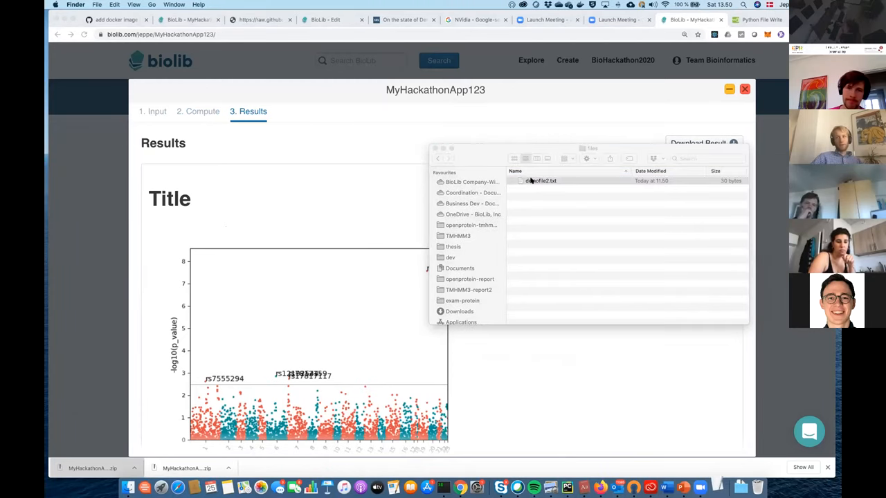
{"action": "double_click", "coordinate": [540, 181]}
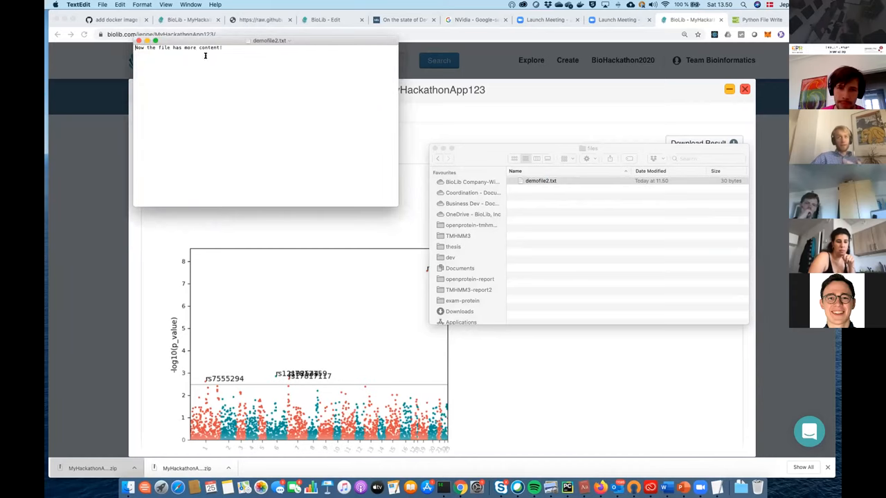
{"action": "mouse_move", "coordinate": [336, 135]}
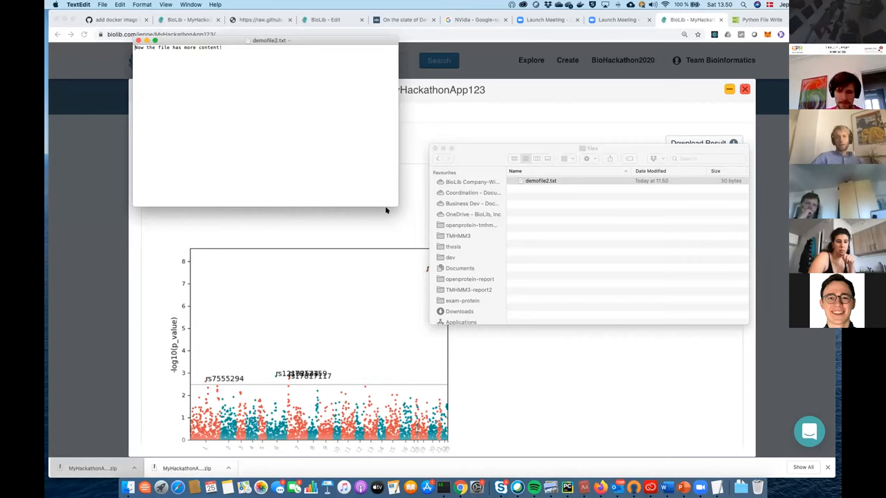
{"action": "mouse_move", "coordinate": [368, 246]}
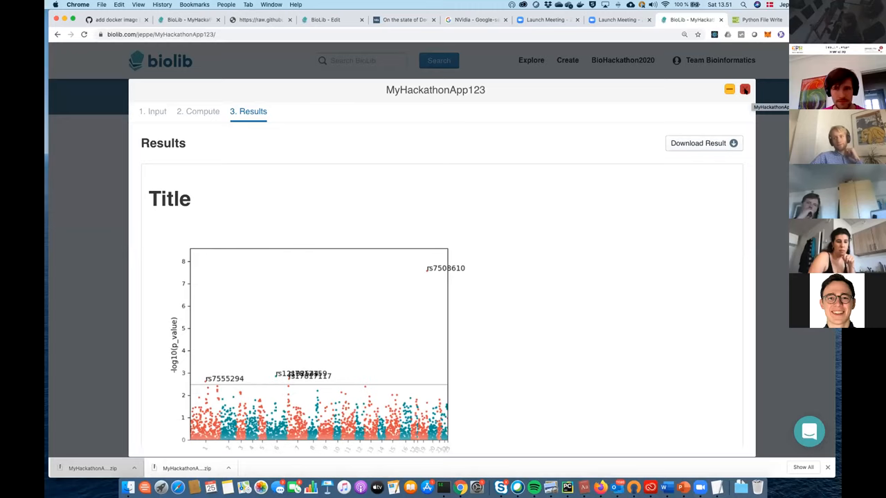
Close the MyHackathonApp123 run window and confirm quitting
{"action": "left_click", "coordinate": [745, 89]}
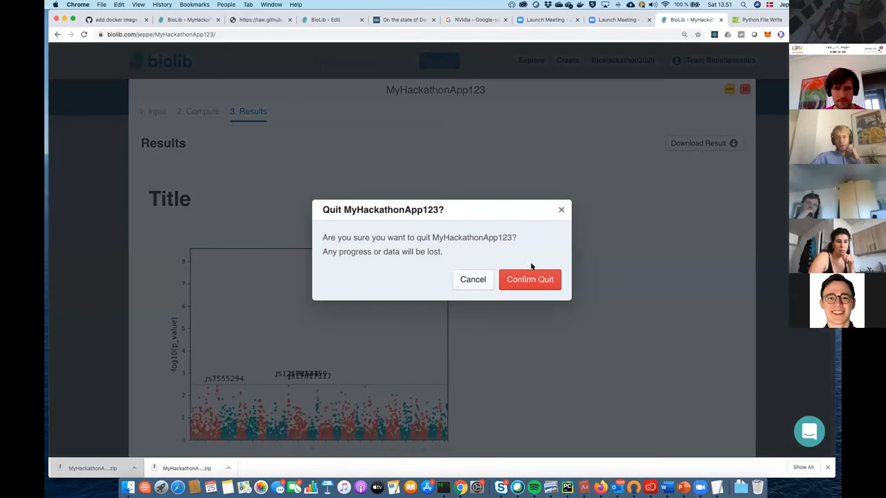
{"action": "left_click", "coordinate": [529, 279]}
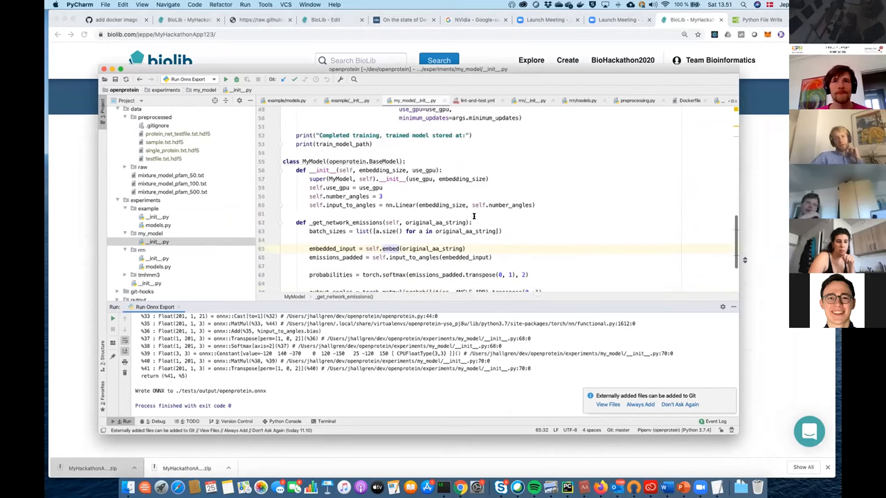
Expand the openprotein tests folder in the Project tree to reach onnx_export.py
{"action": "scroll", "scroll_direction": "down", "scroll_amount": 3}
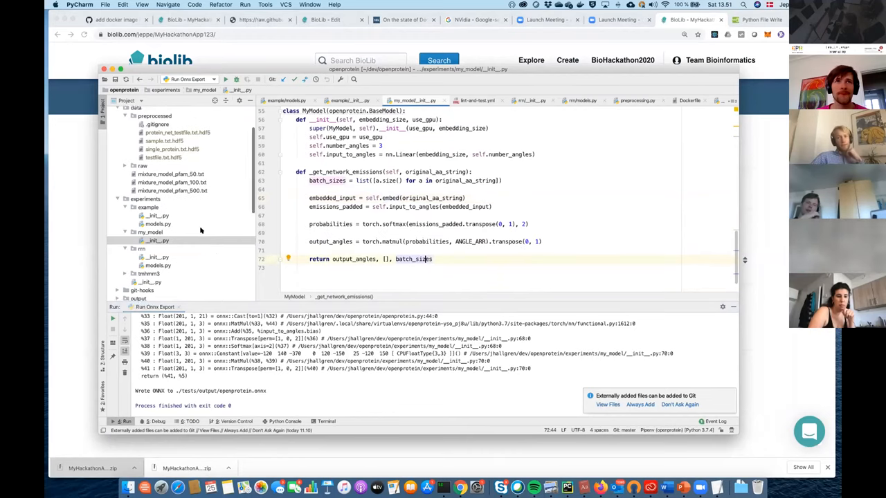
{"action": "scroll", "scroll_direction": "down", "scroll_amount": 3}
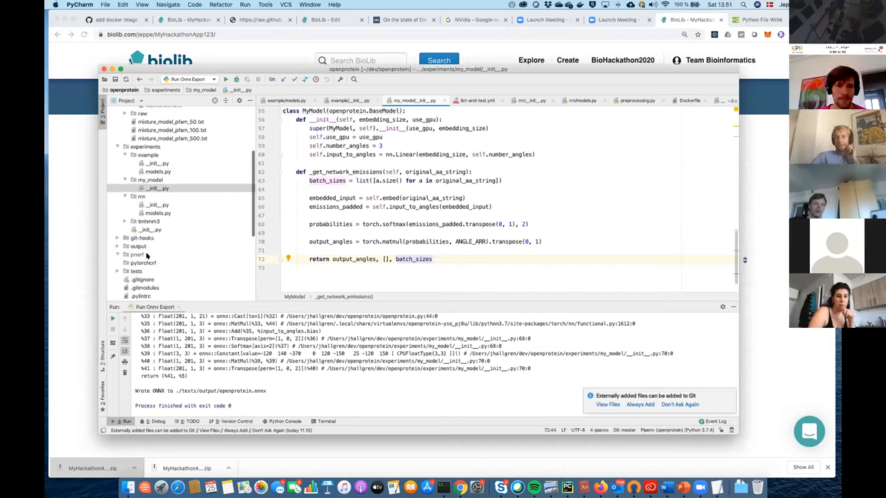
{"action": "scroll", "scroll_direction": "down", "scroll_amount": 3}
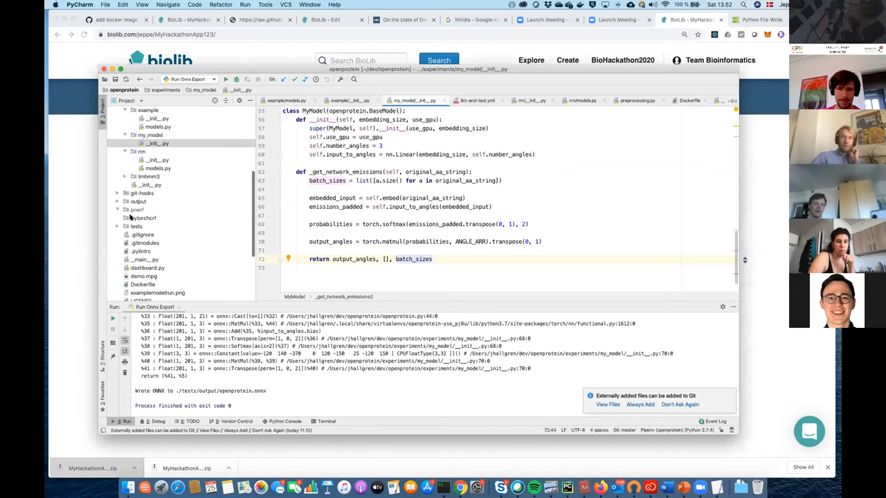
{"action": "left_click", "coordinate": [136, 253]}
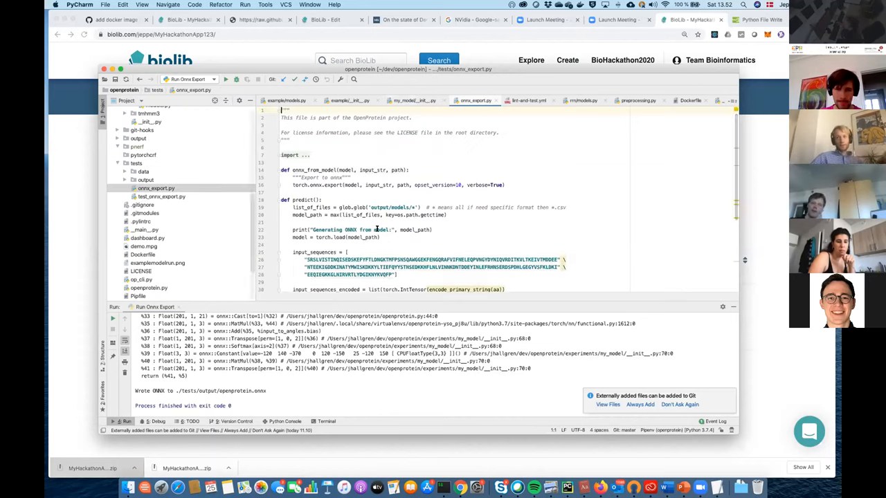
Scroll through onnx_export.py and rerun the ONNX export from the latest trained model
{"action": "scroll", "scroll_direction": "down", "scroll_amount": 3}
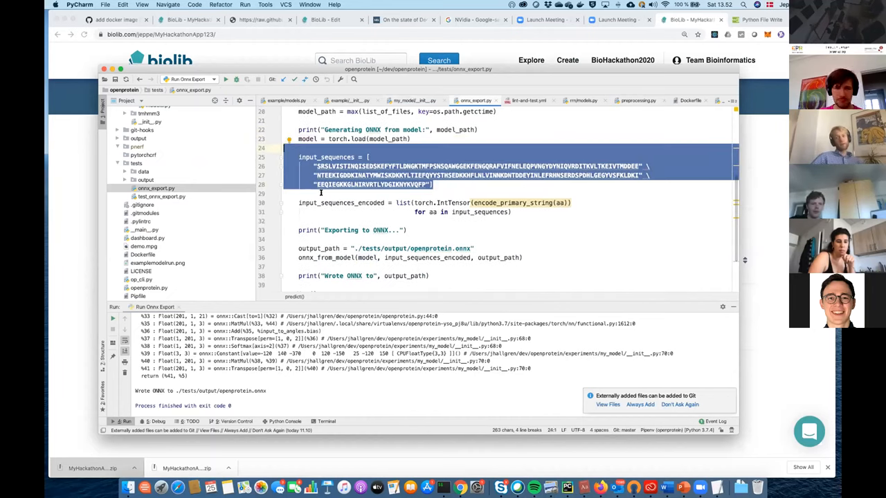
{"action": "scroll", "scroll_direction": "down", "scroll_amount": 3}
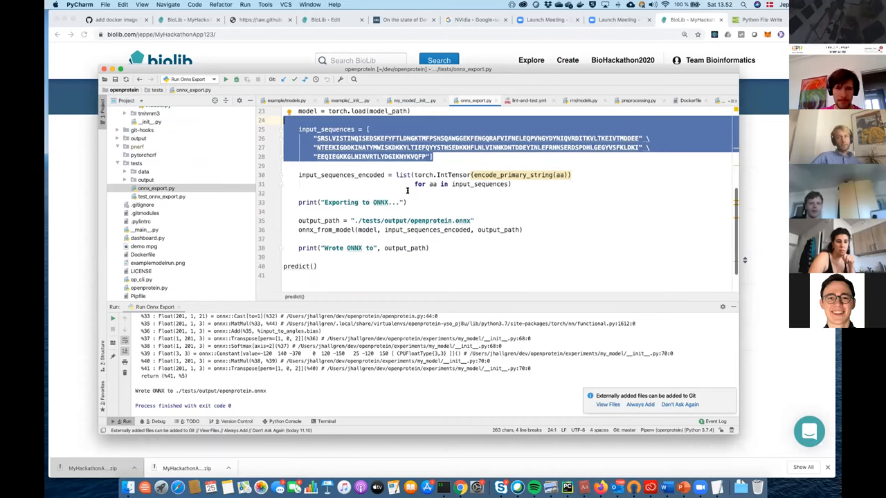
{"action": "scroll", "scroll_direction": "down", "scroll_amount": 3}
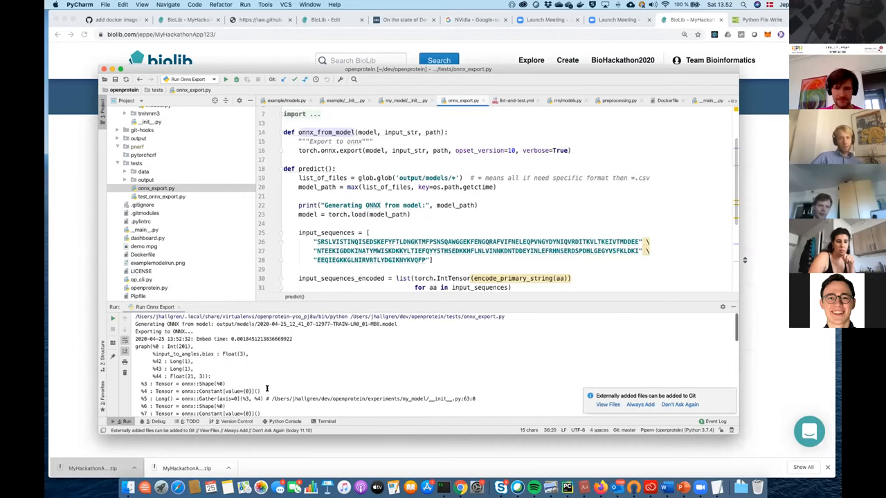
Scroll the Run console down to the 'Wrote ONNX to' line for openprotein.onnx
{"action": "scroll", "scroll_direction": "down", "scroll_amount": 3}
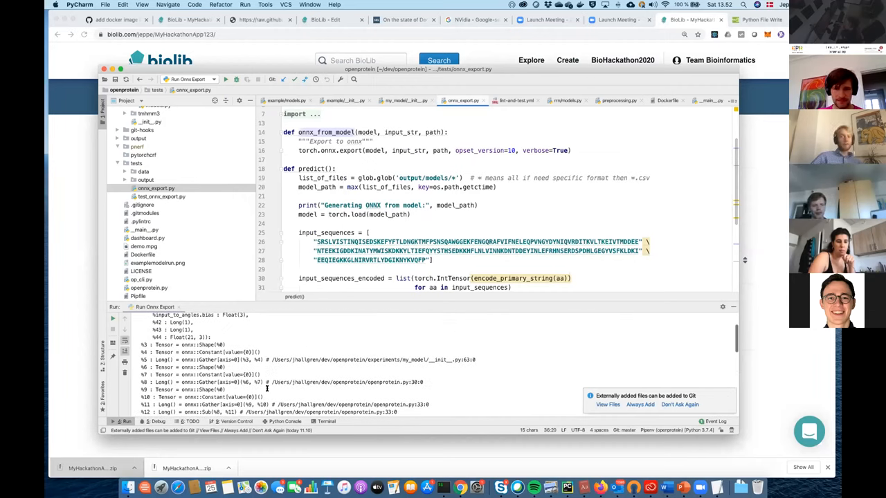
{"action": "scroll", "scroll_direction": "down", "scroll_amount": 3}
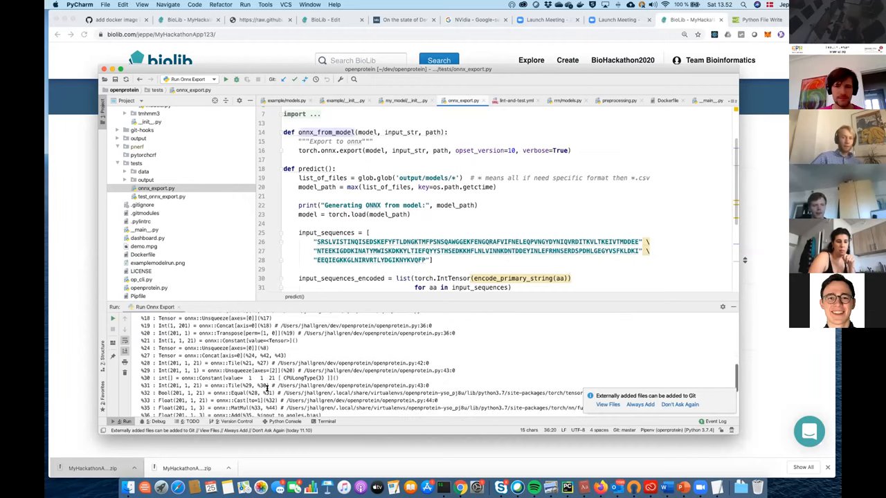
{"action": "scroll", "scroll_direction": "down", "scroll_amount": 3}
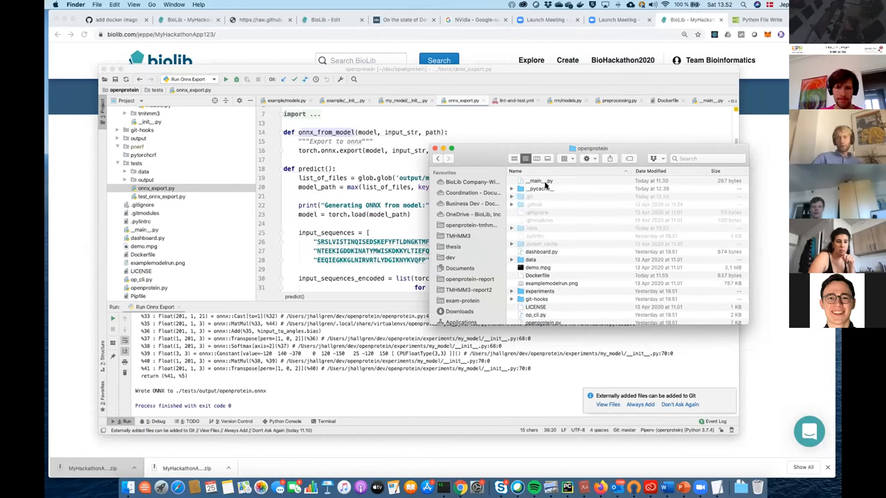
Open openprotein.onnx from the Finder folder tests/output in Netron
{"action": "scroll", "scroll_direction": "down", "scroll_amount": 3}
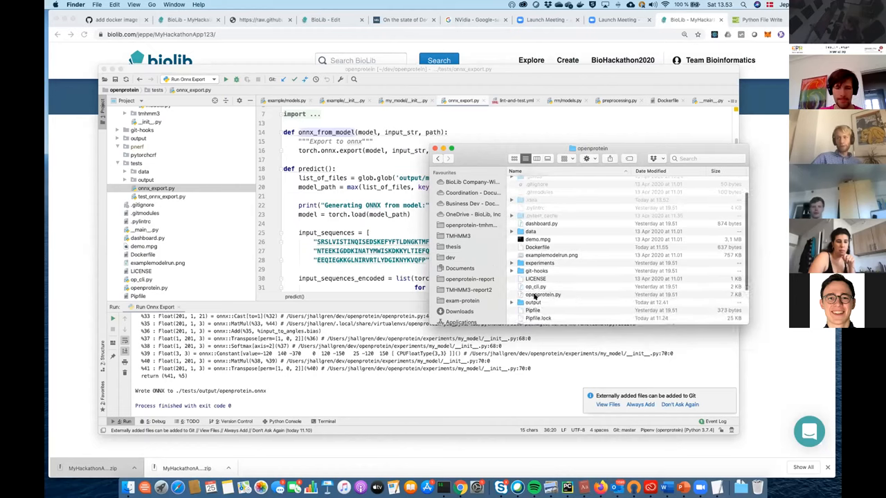
{"action": "scroll", "scroll_direction": "down", "scroll_amount": 3}
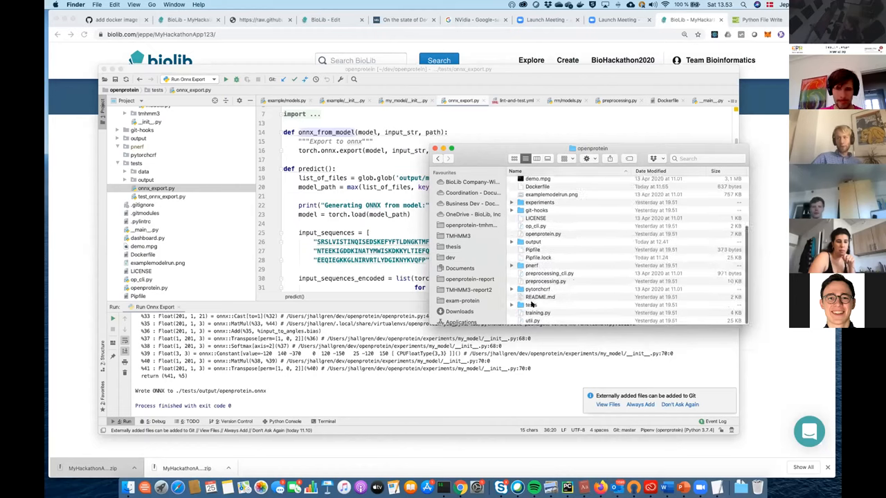
{"action": "double_click", "coordinate": [532, 304]}
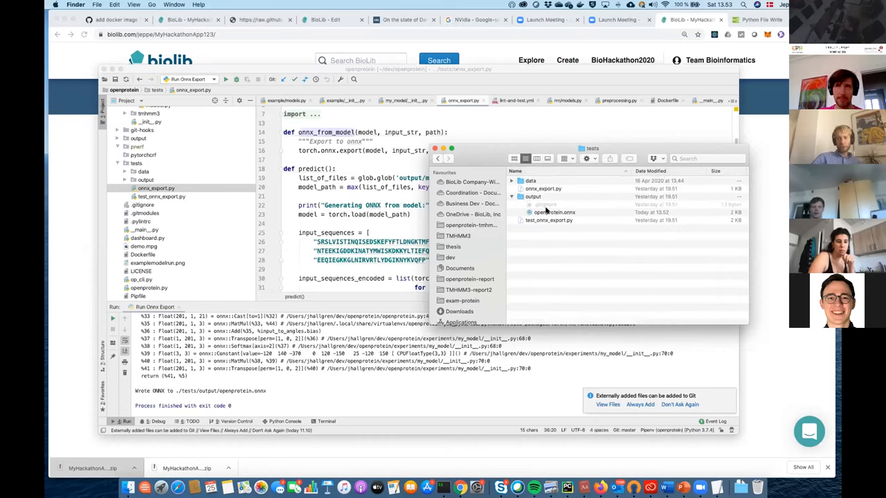
{"action": "left_click", "coordinate": [557, 212]}
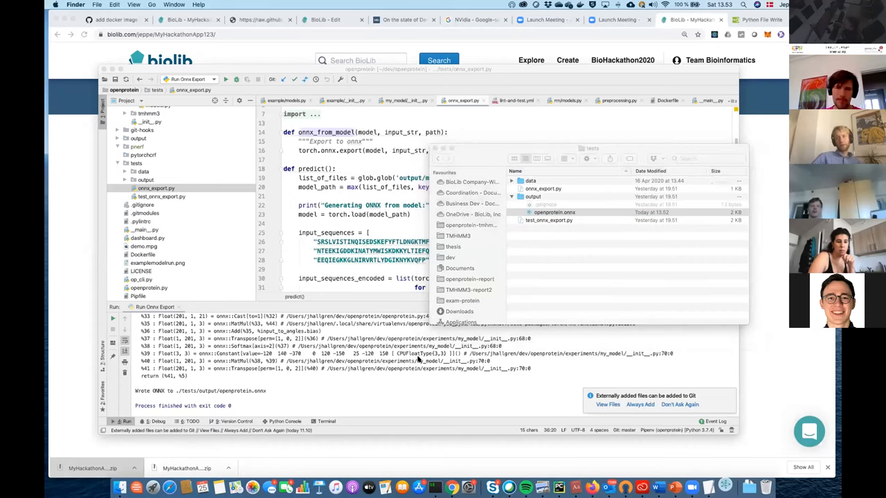
{"action": "left_click", "coordinate": [554, 212]}
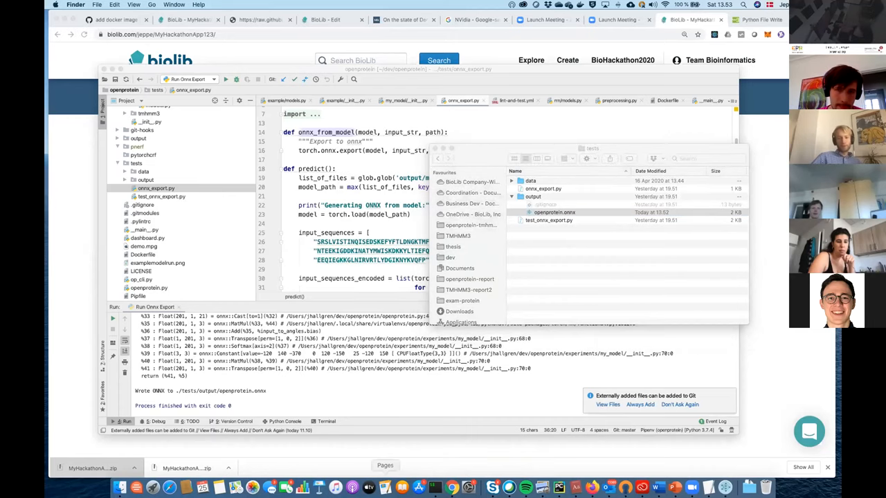
{"action": "double_click", "coordinate": [553, 212]}
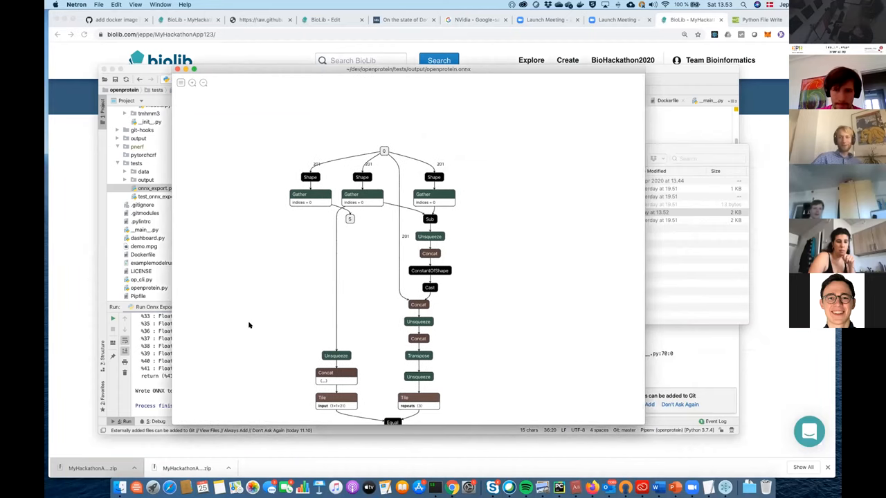
{"action": "mouse_move", "coordinate": [405, 179]}
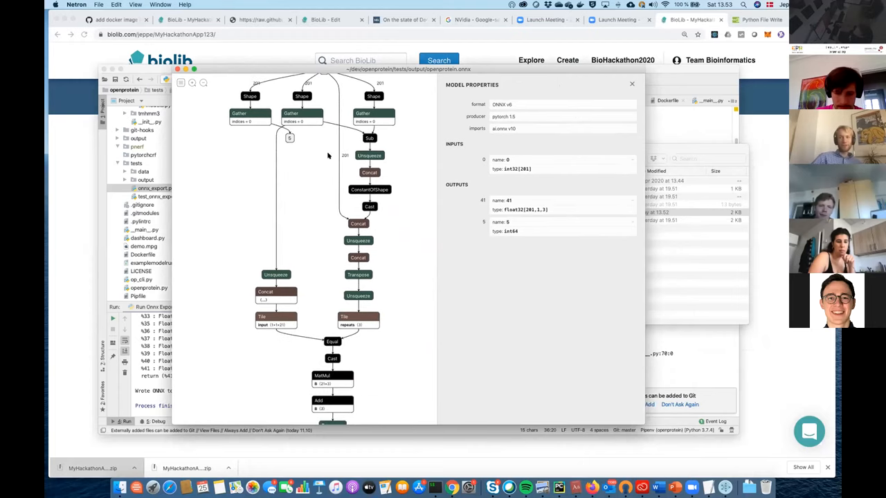
Scroll the openprotein.onnx graph in Netron down to output 41
{"action": "scroll", "scroll_direction": "down", "scroll_amount": 3}
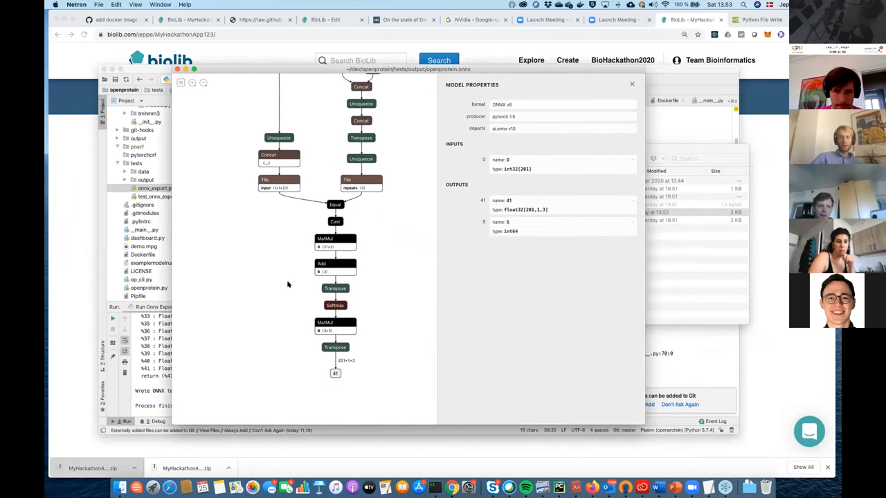
{"action": "mouse_move", "coordinate": [335, 373]}
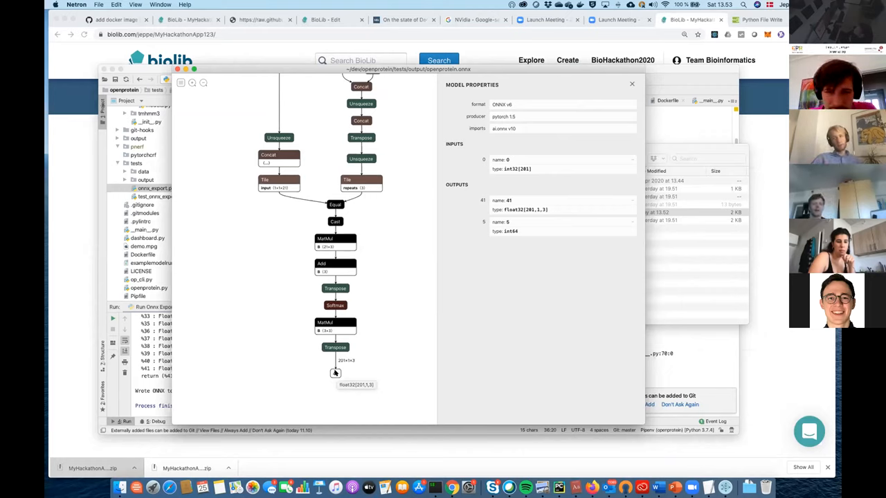
{"action": "mouse_move", "coordinate": [291, 346]}
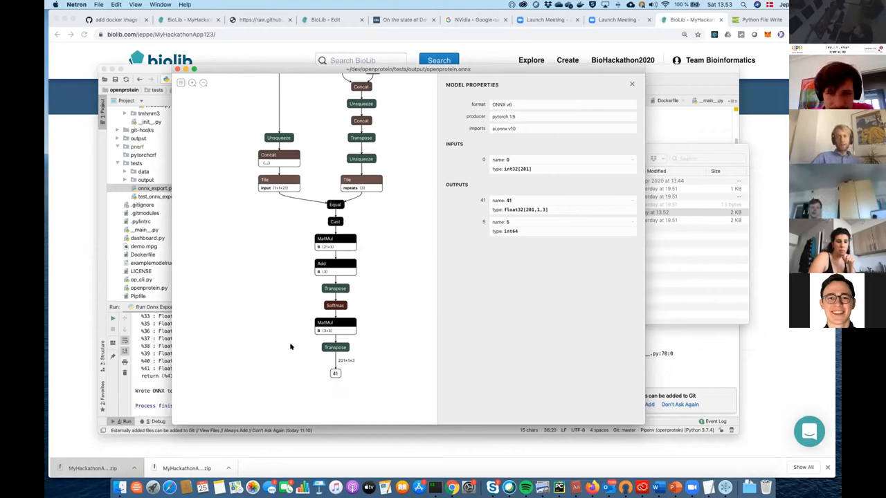
{"action": "mouse_move", "coordinate": [314, 298]}
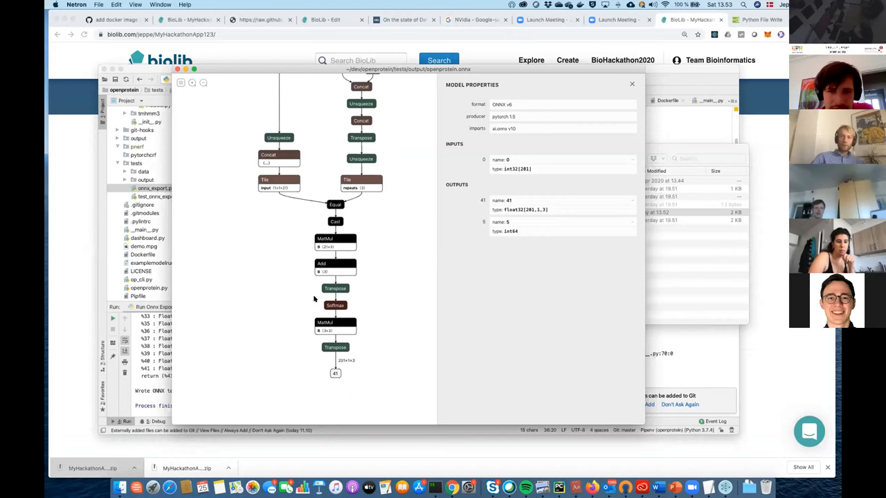
{"action": "mouse_move", "coordinate": [222, 347]}
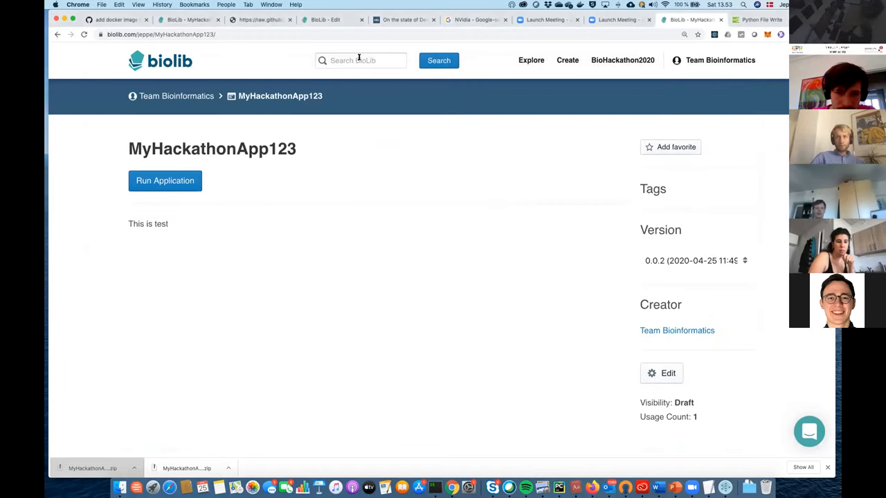
Open my_model from search, scroll its source code, and highlight the onnx subprocess line
{"action": "type", "text": "my_"}
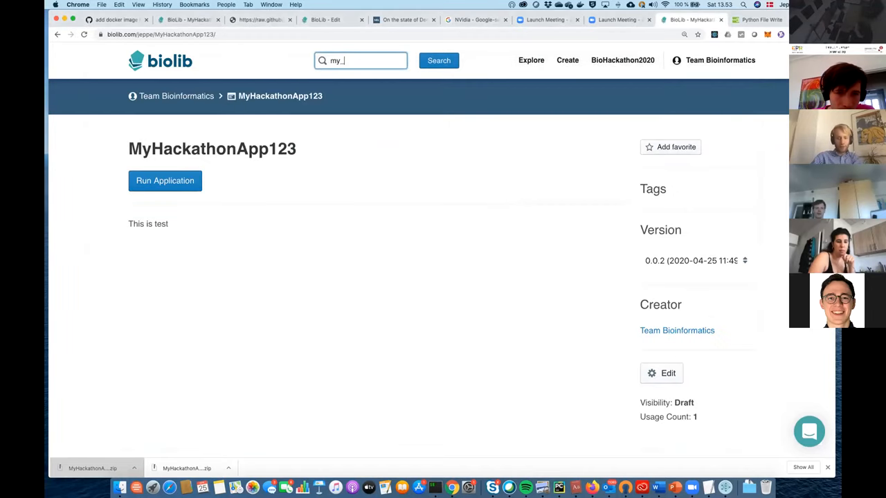
{"action": "left_click", "coordinate": [439, 60]}
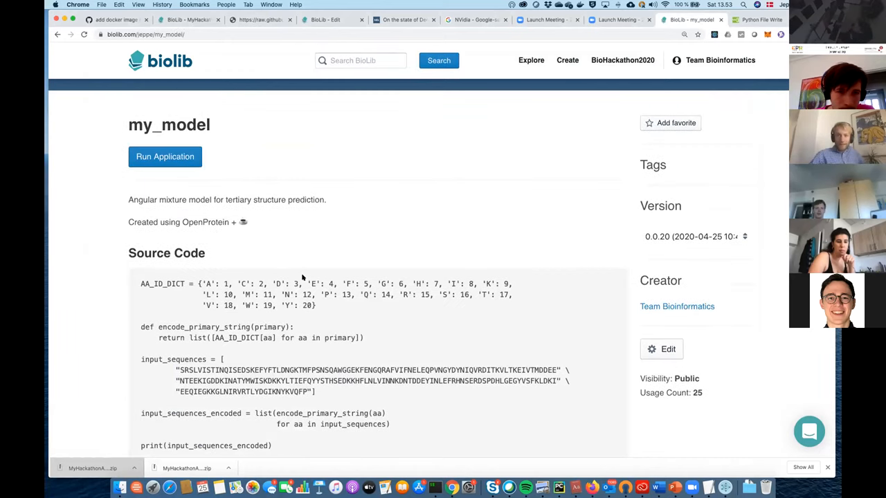
{"action": "scroll", "scroll_direction": "down", "scroll_amount": 3}
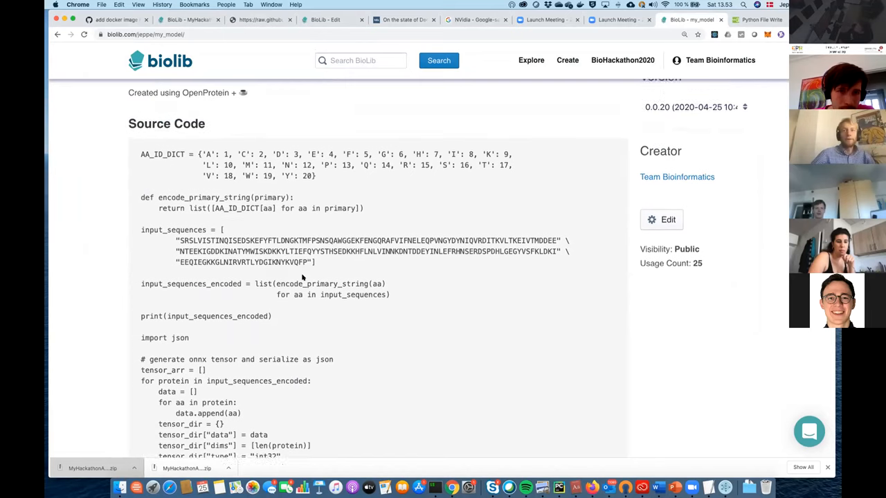
{"action": "scroll", "scroll_direction": "down", "scroll_amount": 3}
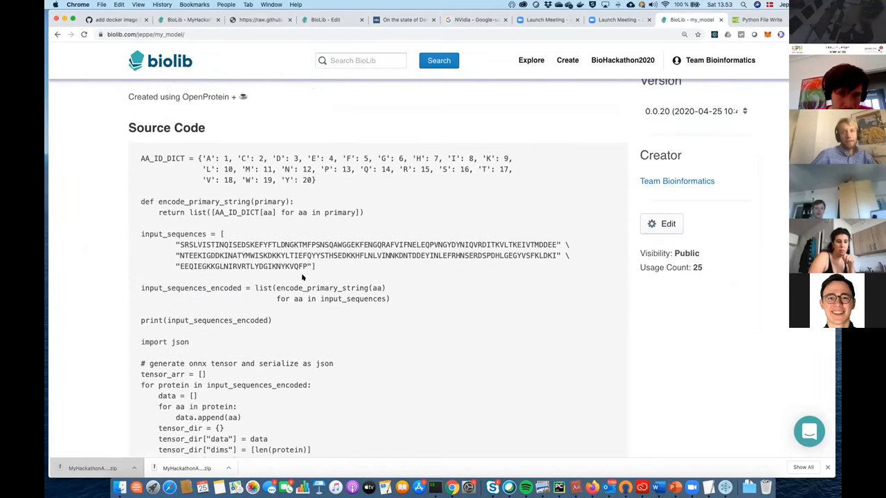
{"action": "scroll", "scroll_direction": "down", "scroll_amount": 3}
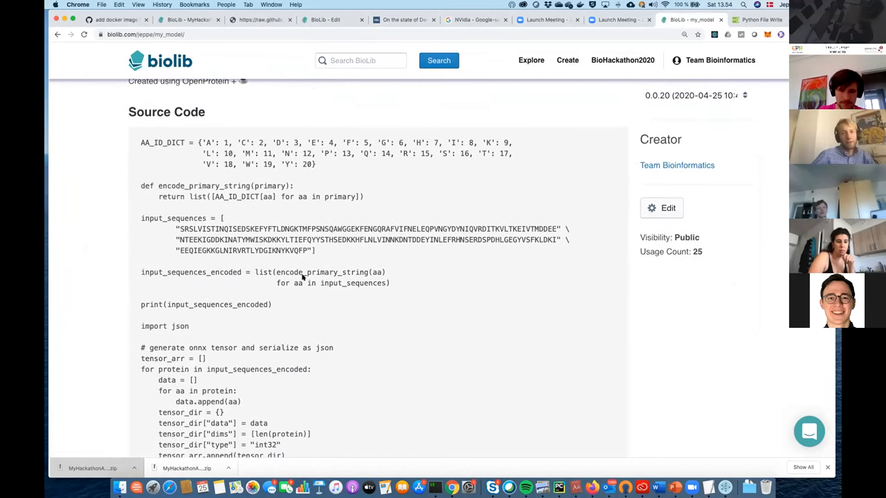
{"action": "scroll", "scroll_direction": "down", "scroll_amount": 3}
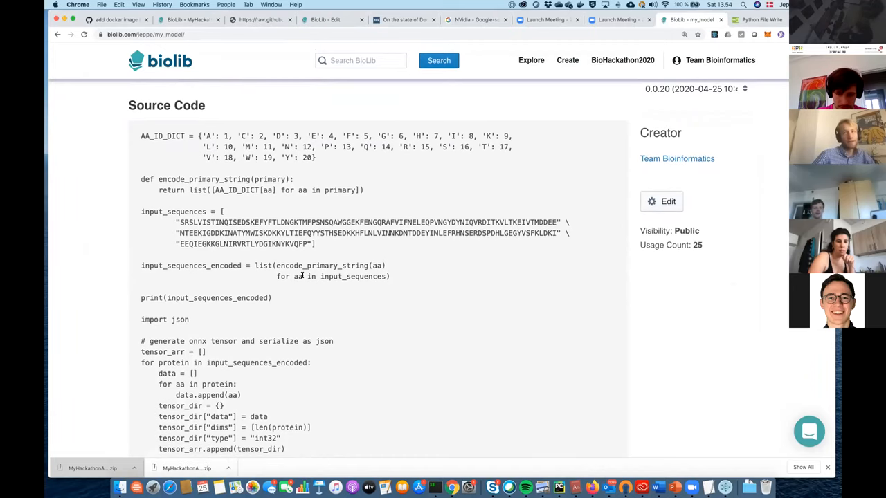
{"action": "mouse_move", "coordinate": [336, 168]}
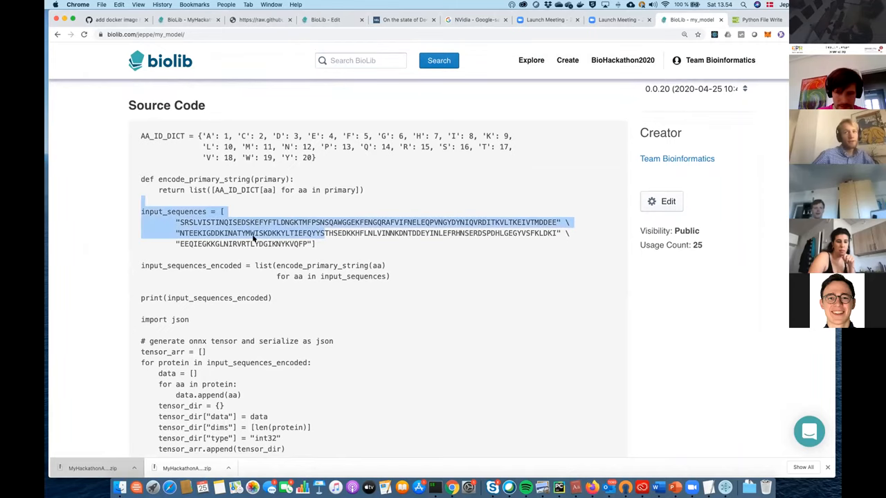
{"action": "scroll", "scroll_direction": "down", "scroll_amount": 3}
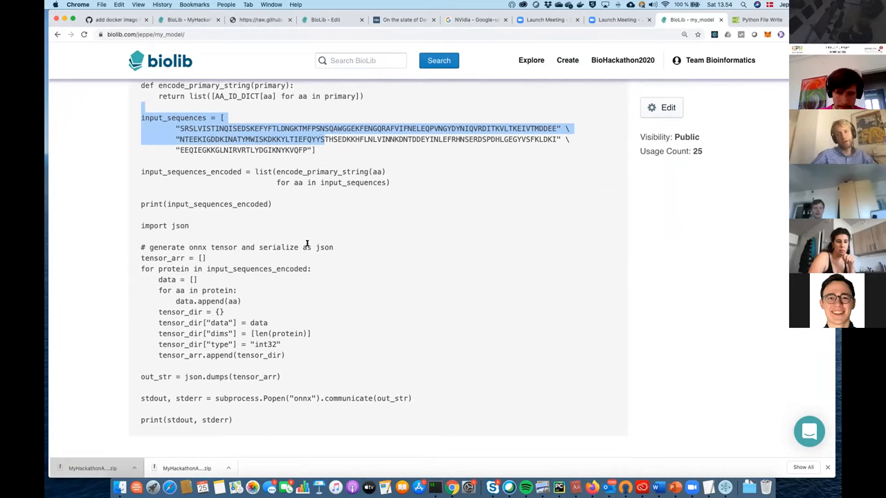
{"action": "scroll", "scroll_direction": "down", "scroll_amount": 3}
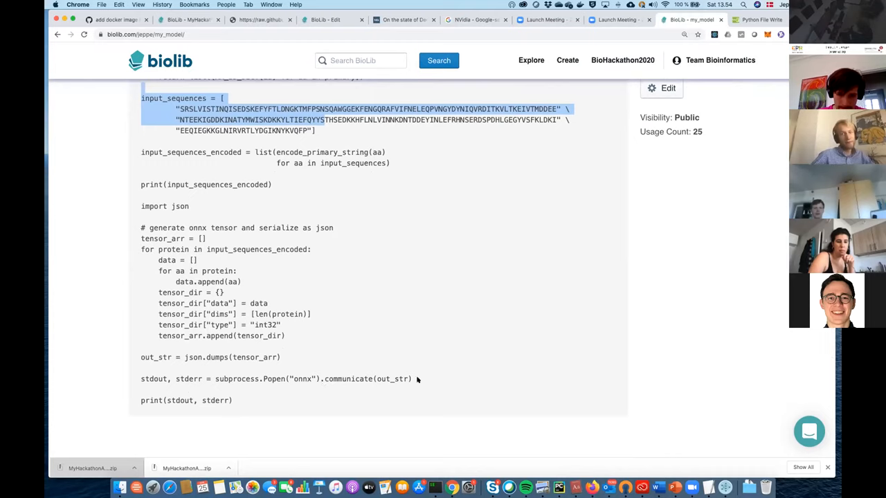
{"action": "triple_click", "coordinate": [275, 378]}
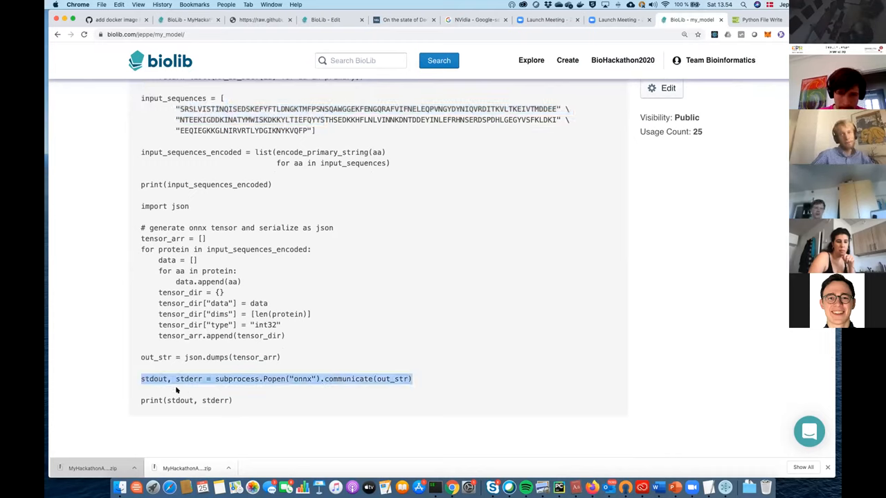
{"action": "mouse_move", "coordinate": [180, 391]}
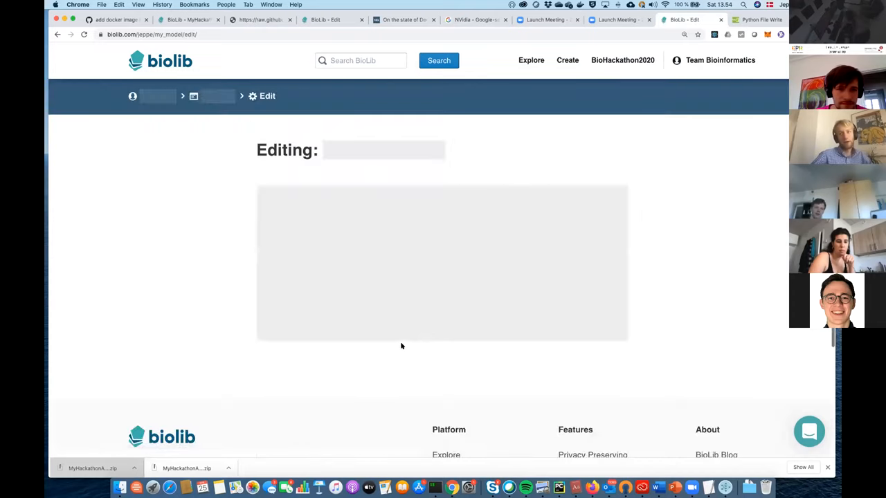
Review and save the root task's Python code, then open the onnx task's settings
{"action": "scroll", "scroll_direction": "down", "scroll_amount": 3}
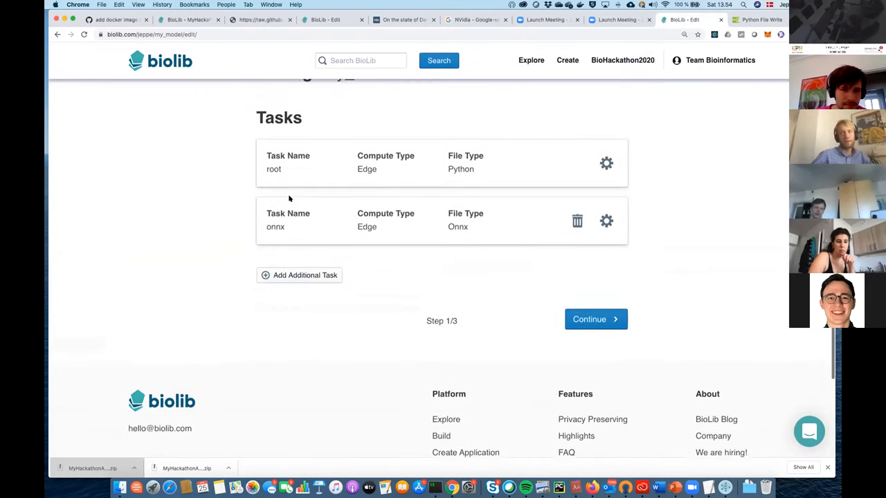
{"action": "scroll", "scroll_direction": "up", "scroll_amount": 3}
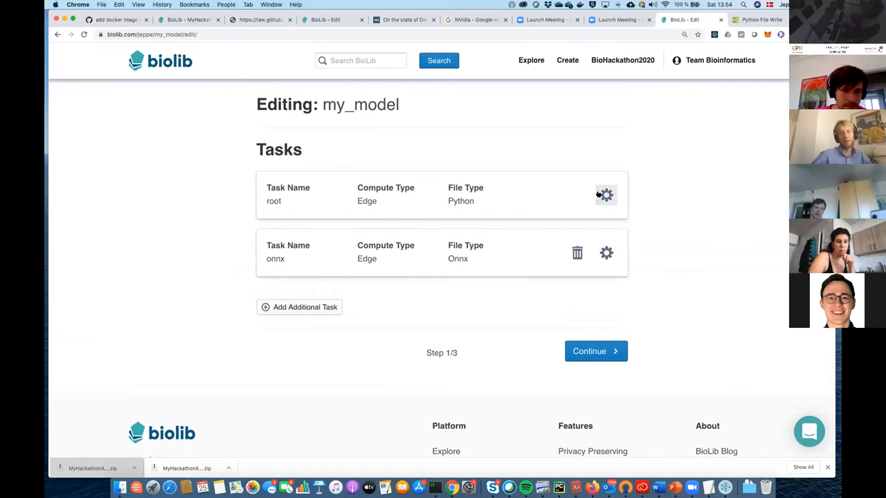
{"action": "left_click", "coordinate": [606, 194]}
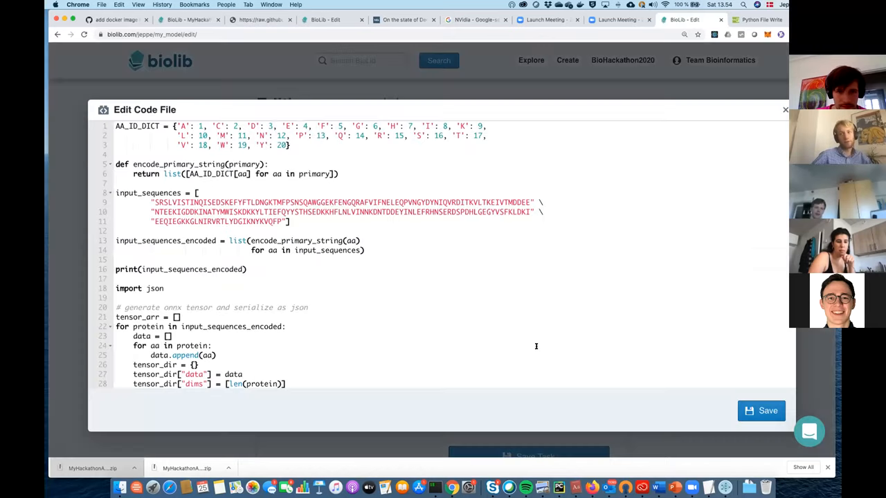
{"action": "scroll", "scroll_direction": "down", "scroll_amount": 3}
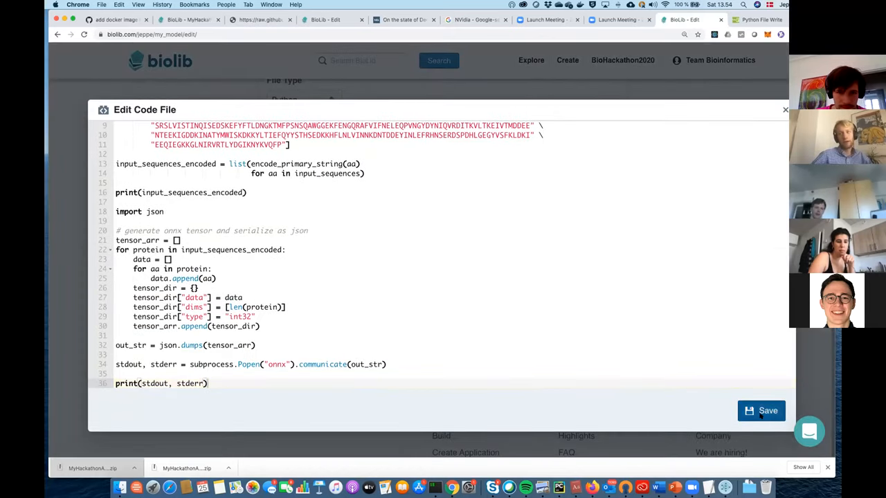
{"action": "left_click", "coordinate": [761, 410]}
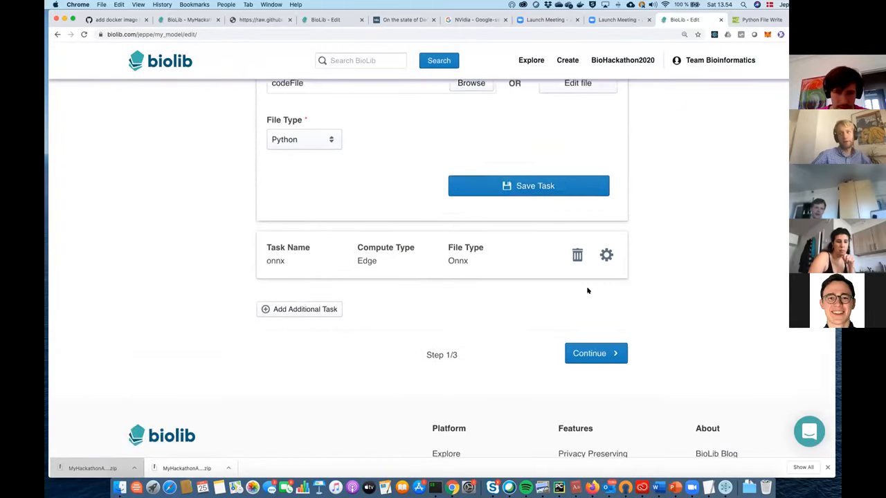
{"action": "left_click", "coordinate": [528, 185]}
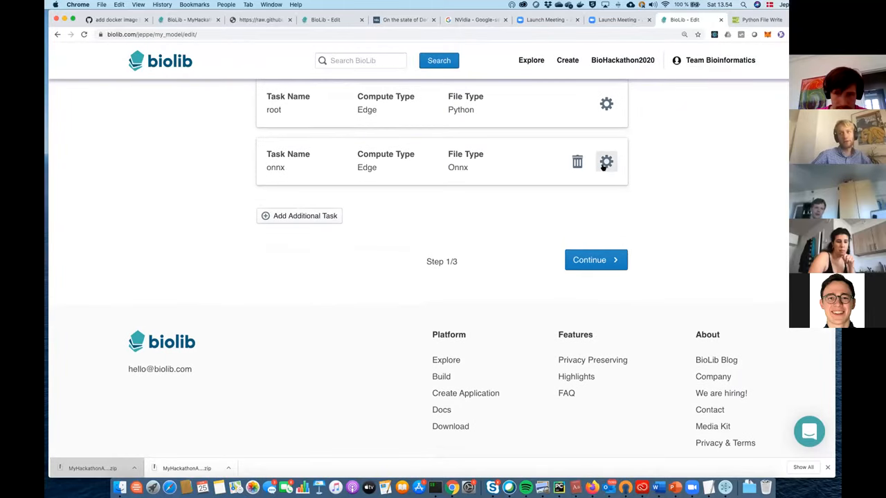
{"action": "left_click", "coordinate": [606, 161]}
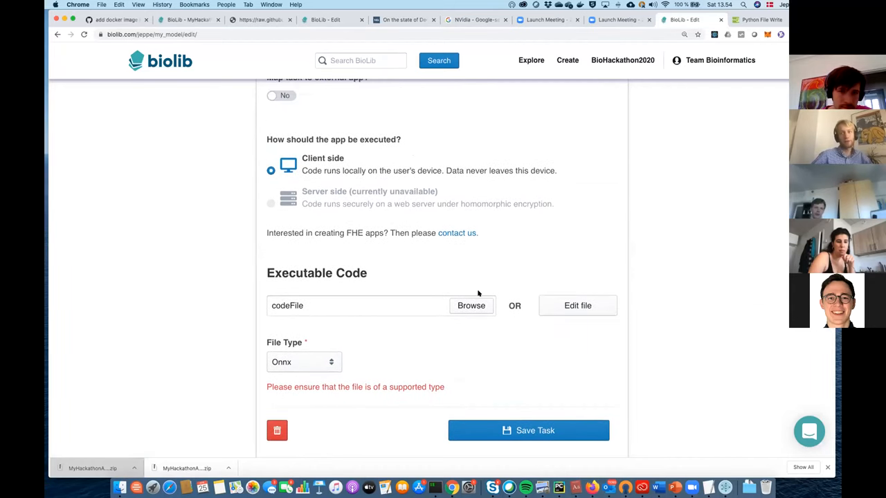
Attach openprotein/tests/output/openprotein.onnx to the onnx task and save my_model
{"action": "left_click", "coordinate": [471, 305]}
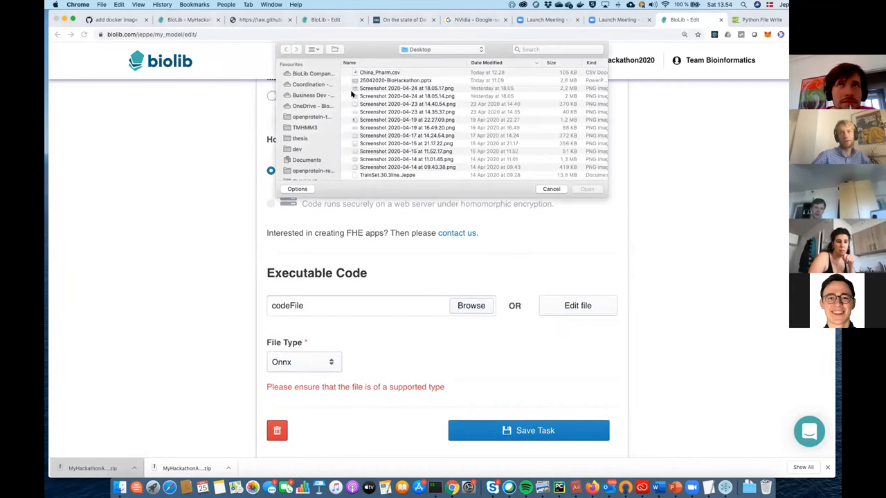
{"action": "scroll", "scroll_direction": "down", "scroll_amount": 3}
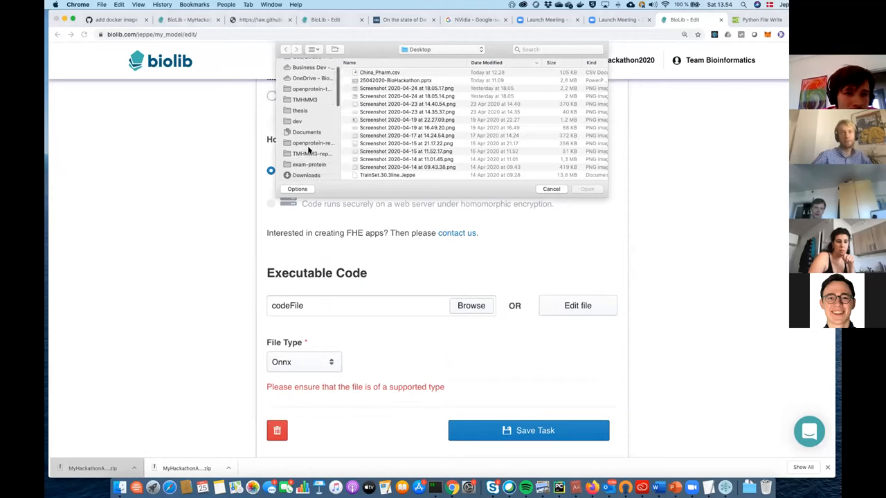
{"action": "left_click", "coordinate": [297, 121]}
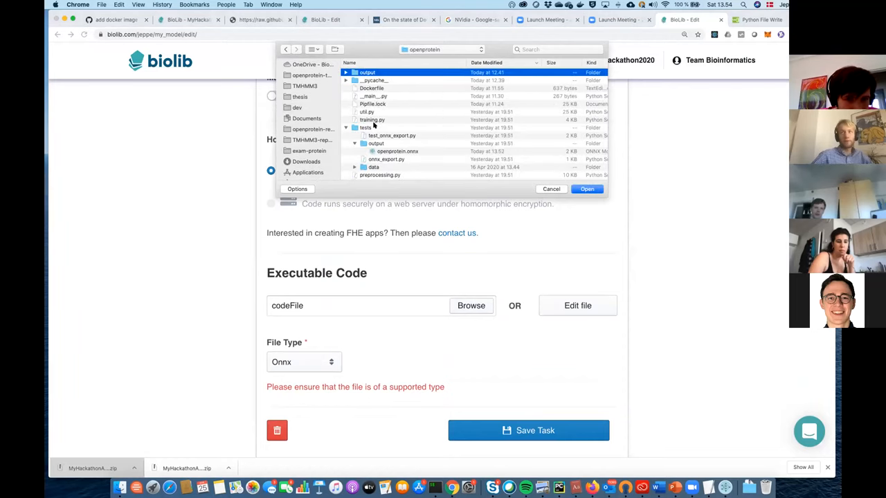
{"action": "left_click", "coordinate": [397, 151]}
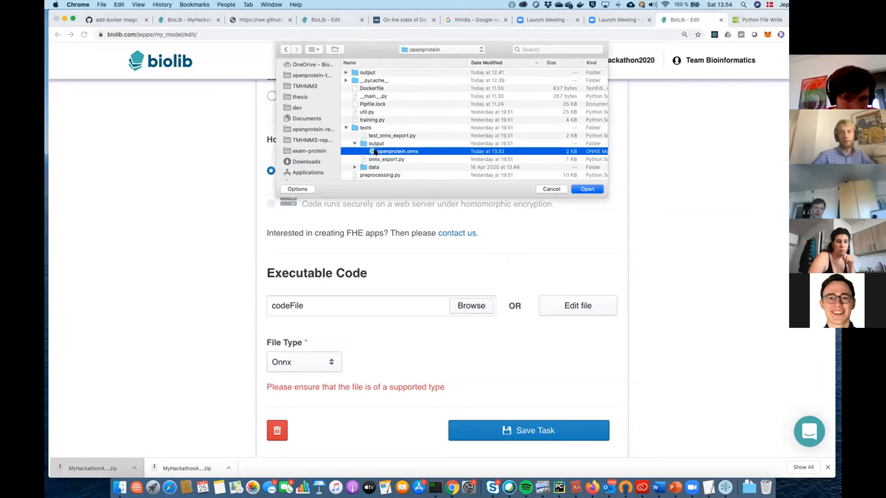
{"action": "left_click", "coordinate": [586, 188]}
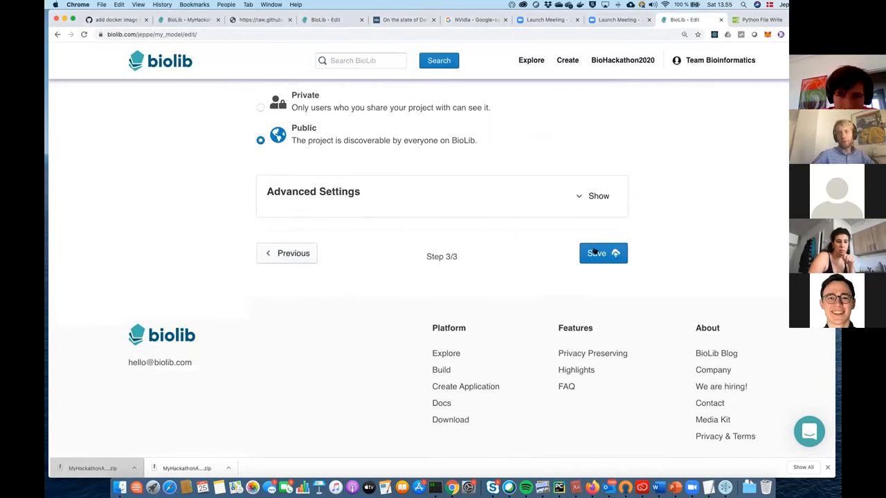
{"action": "left_click", "coordinate": [602, 253]}
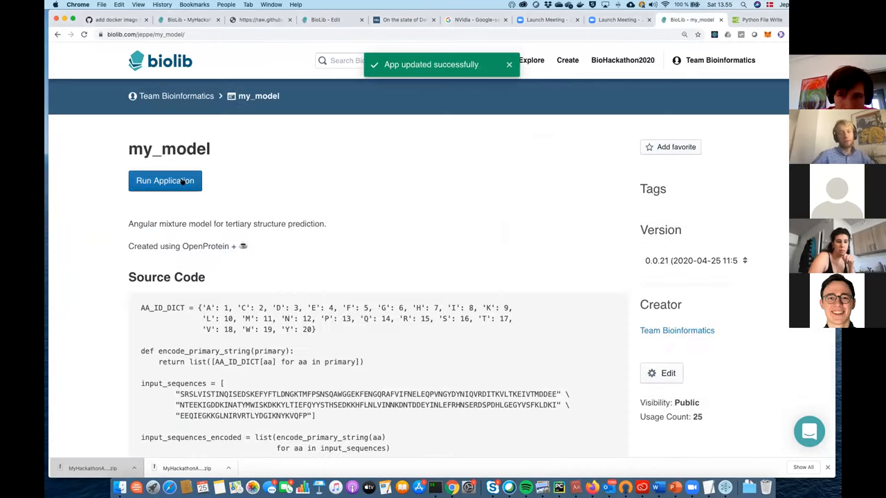
Run my_model and wait for float32 onnx output data and the completed Application Log
{"action": "left_click", "coordinate": [165, 180]}
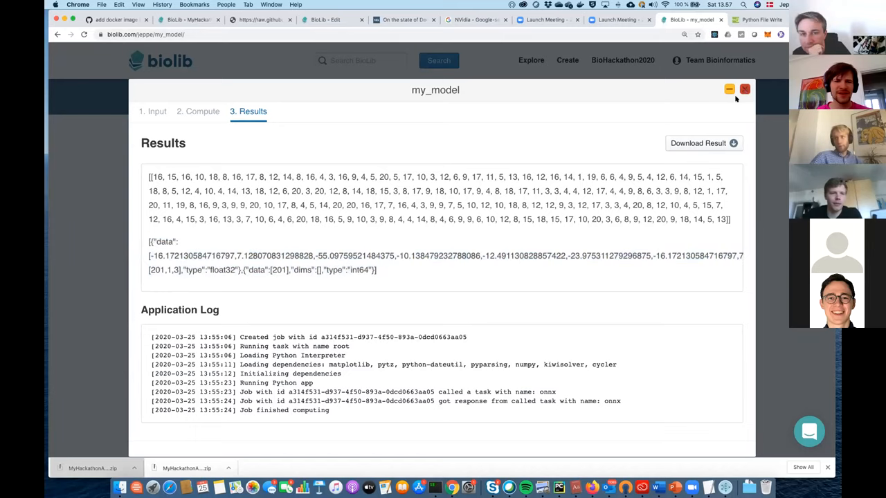
Close the run results, return to the editor's Tasks step, and show File Type options
{"action": "left_click", "coordinate": [744, 89]}
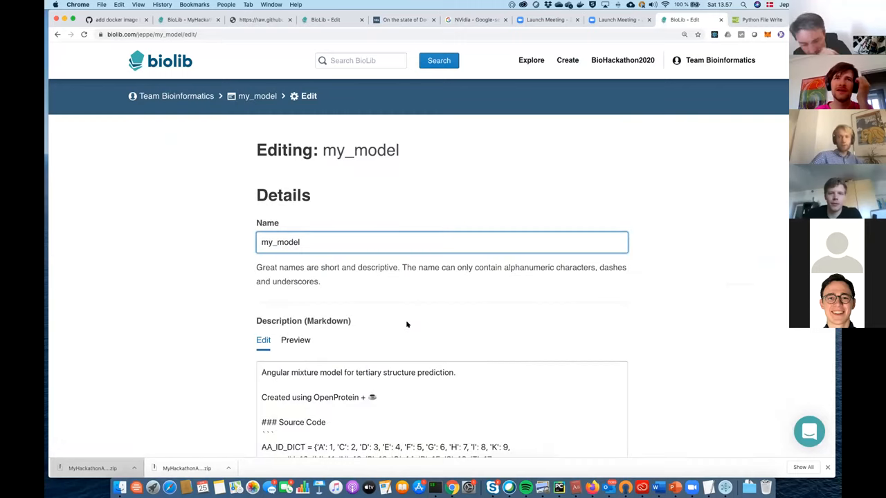
{"action": "scroll", "scroll_direction": "down", "scroll_amount": 3}
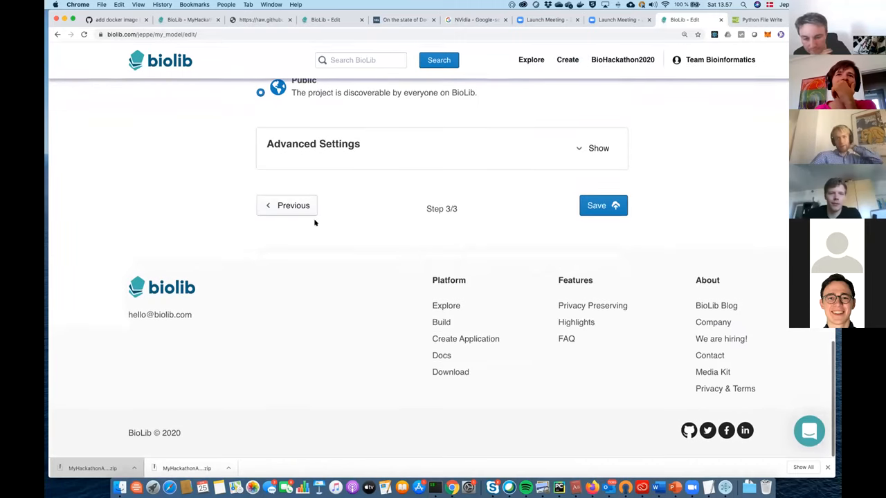
{"action": "left_click", "coordinate": [287, 205]}
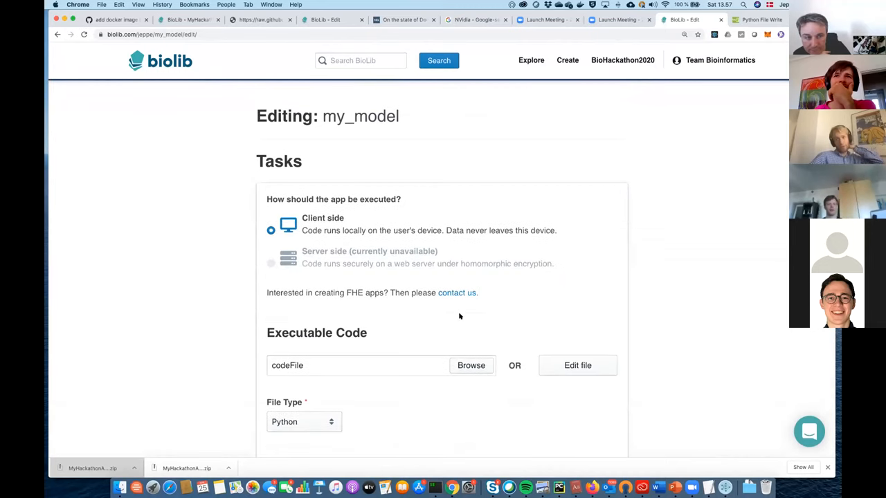
{"action": "left_click", "coordinate": [303, 421]}
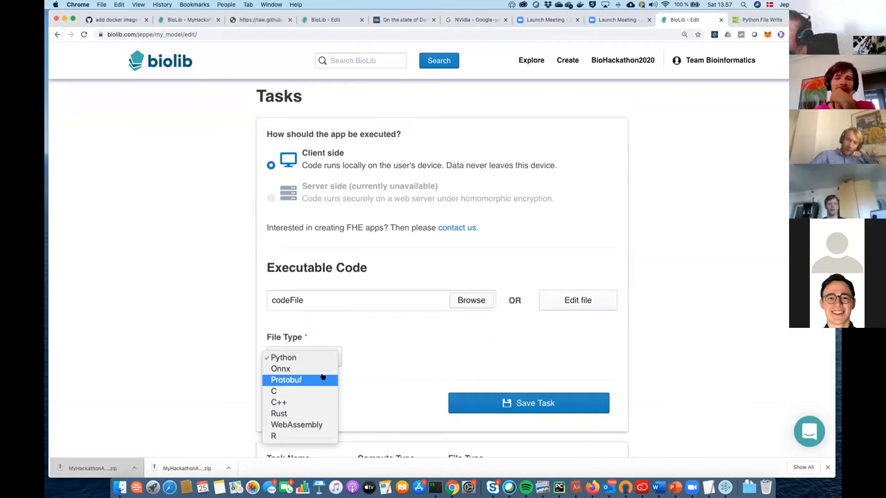
{"action": "mouse_move", "coordinate": [299, 435]}
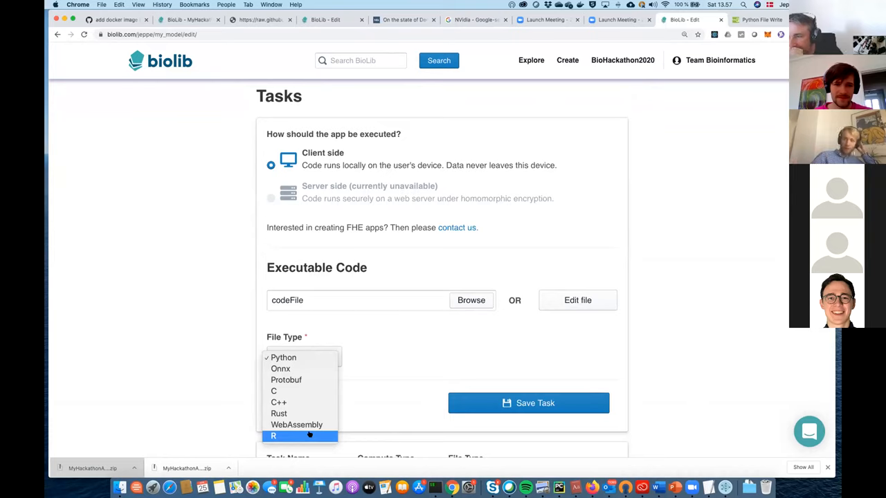
{"action": "mouse_move", "coordinate": [296, 424]}
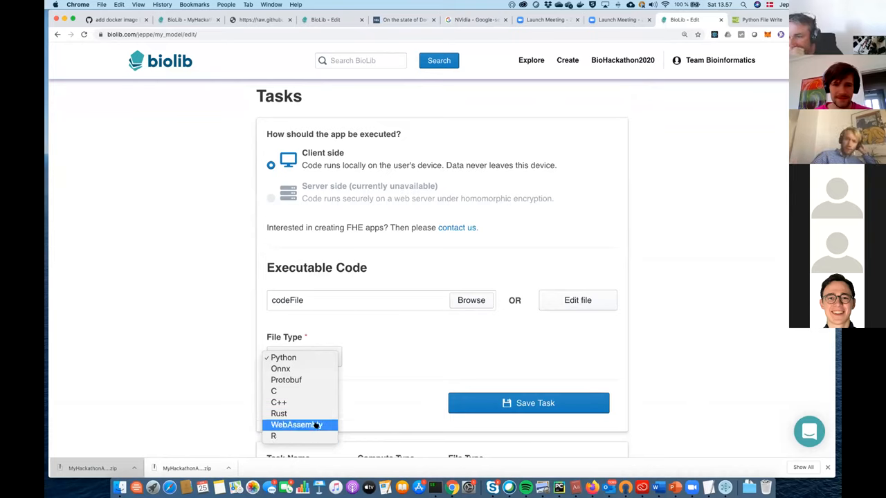